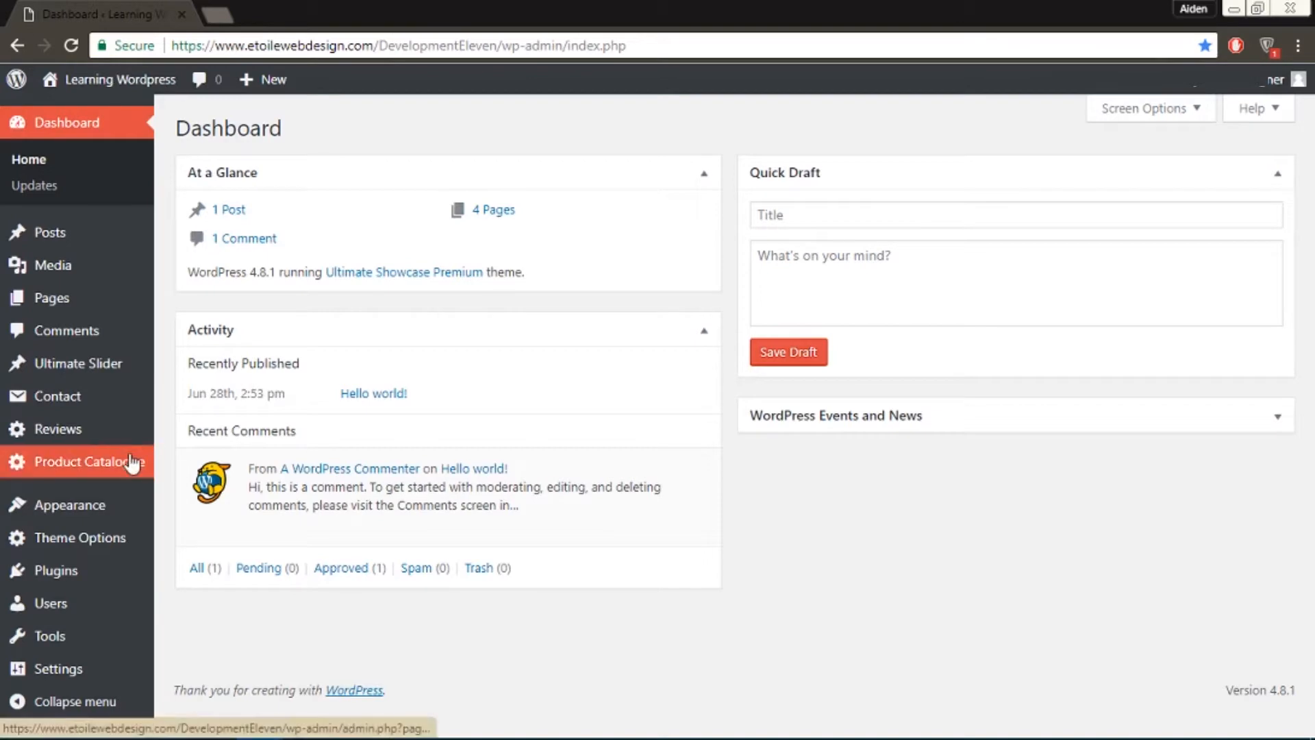
Step: Go to the Product Catalogue options and show the Premium settings for the inquiry form
click(90, 461)
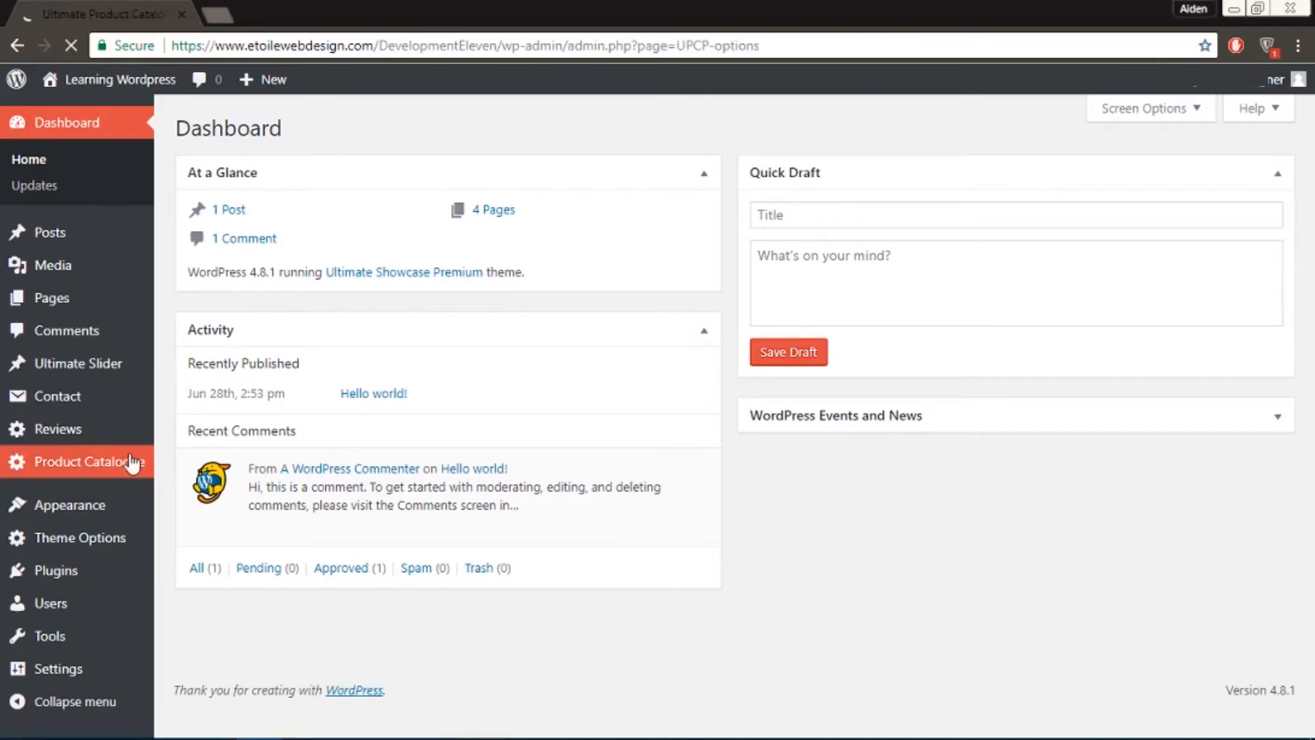
click(90, 461)
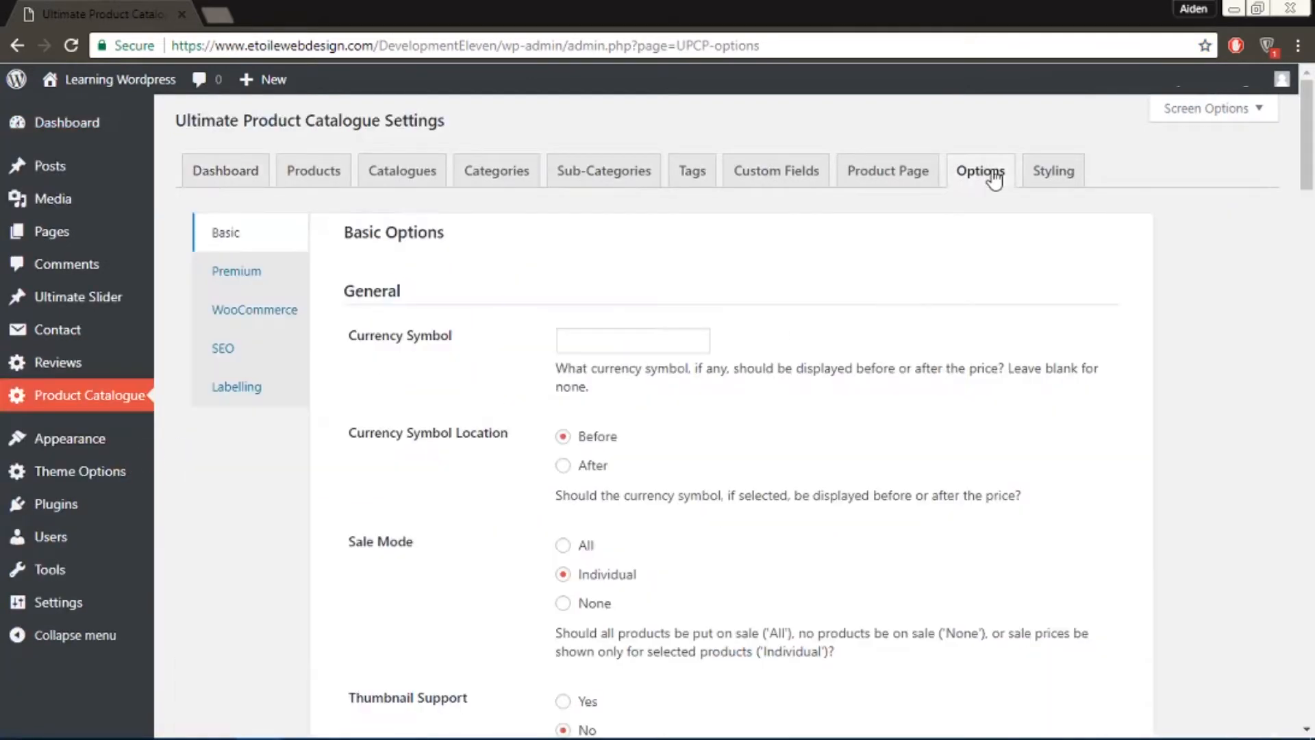
mouse_move(249, 271)
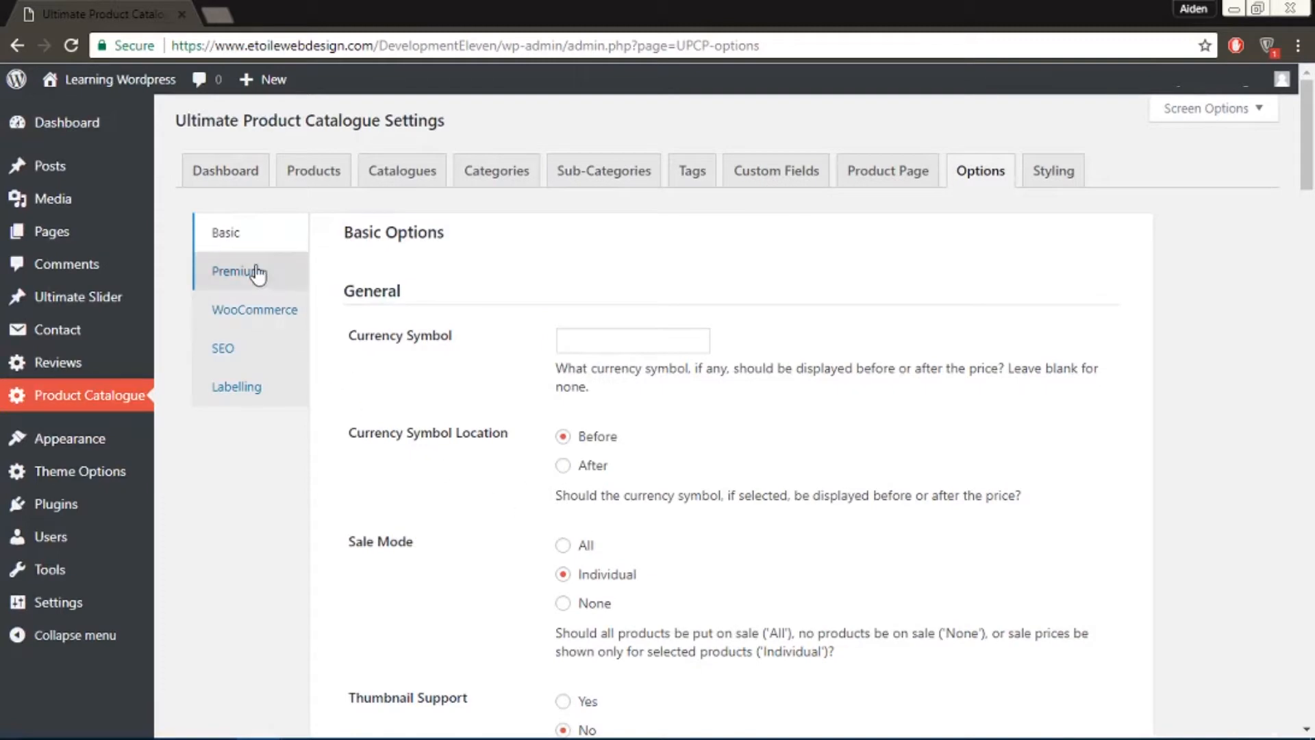
click(236, 272)
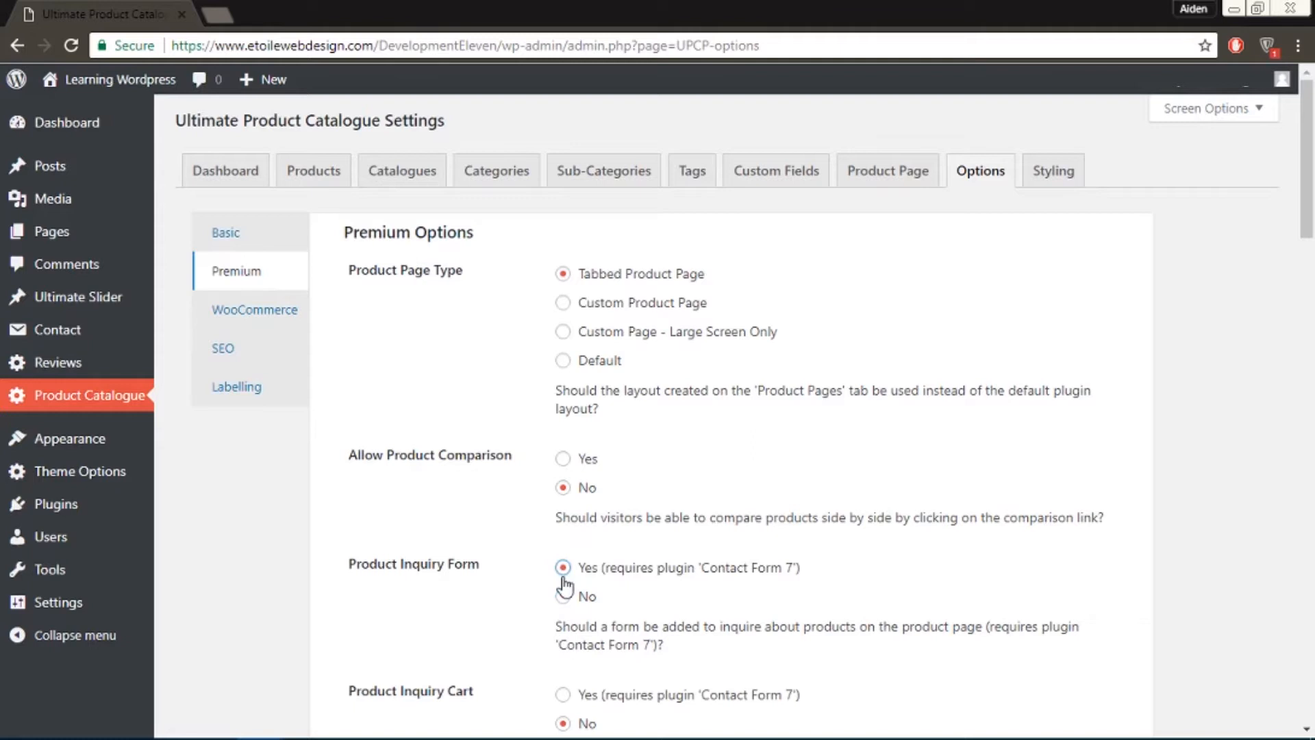
mouse_move(769, 209)
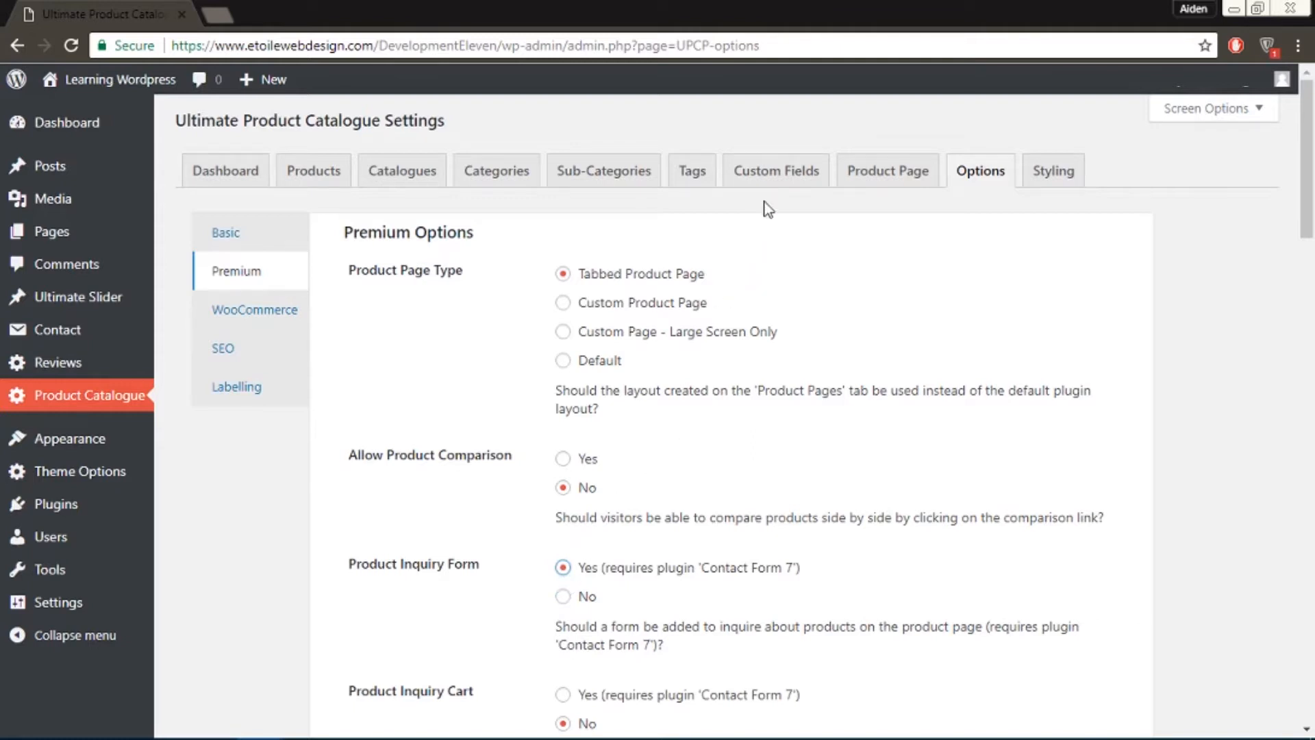
Step: Start a new custom field named Size with Checkbox as its type
click(775, 171)
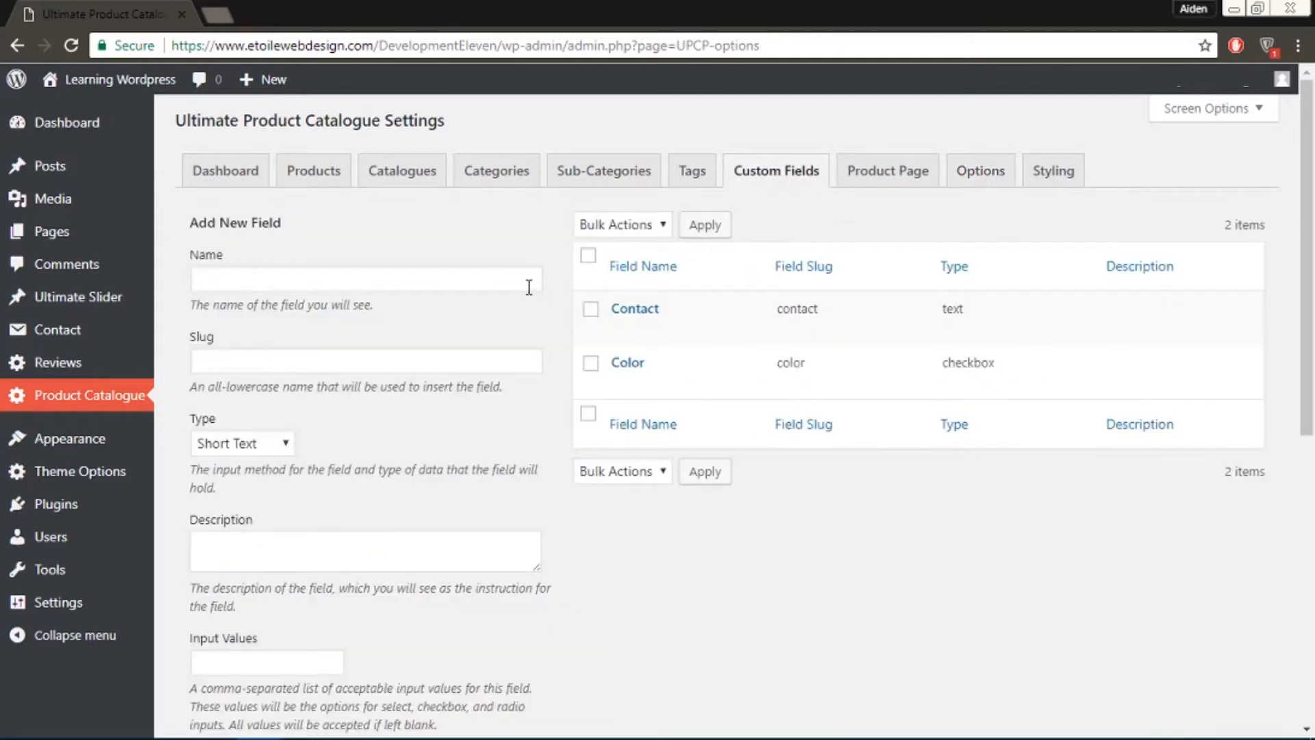
text(Size)
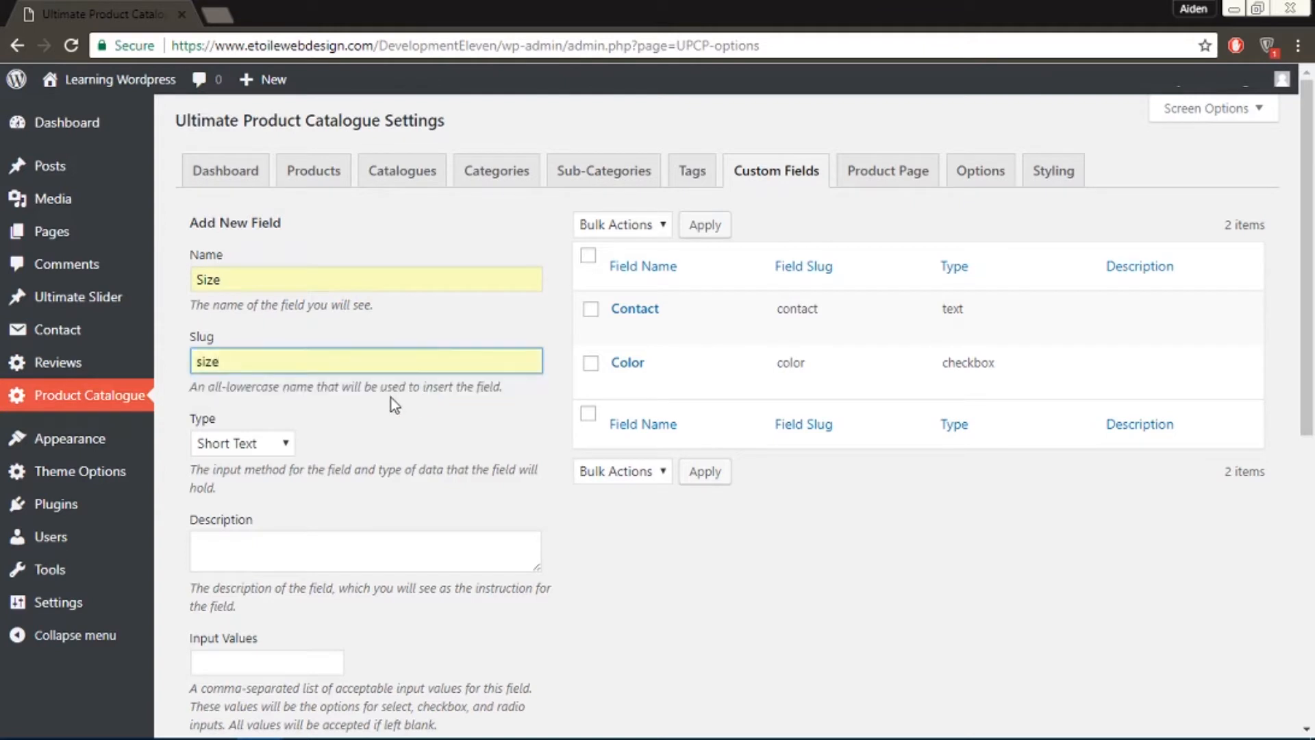
click(241, 443)
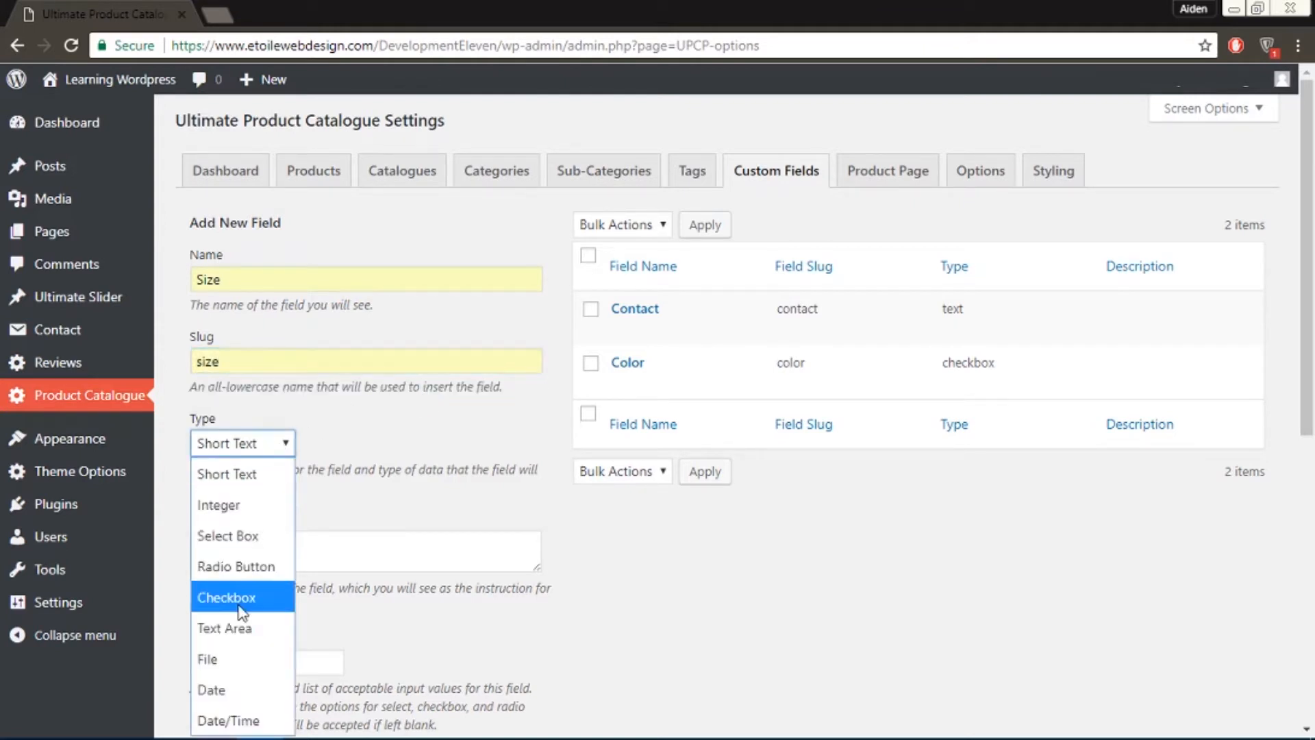
click(242, 597)
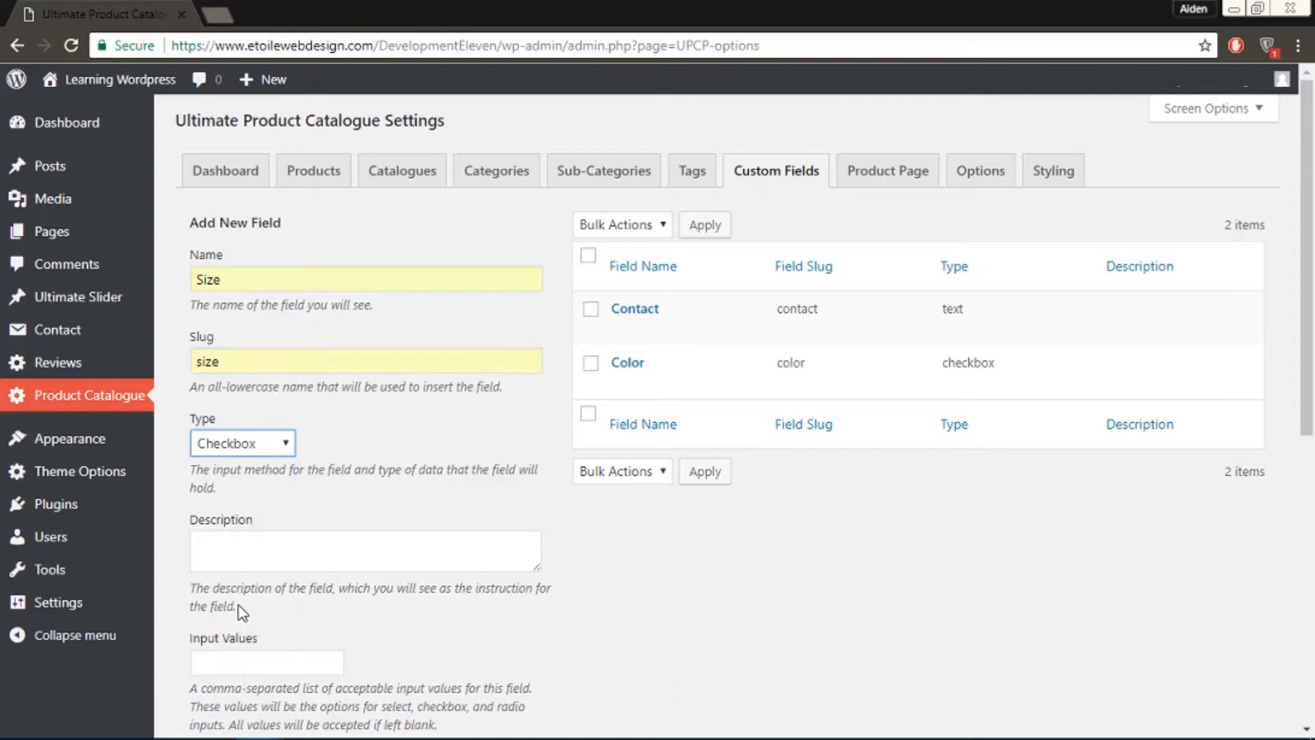
mouse_move(317, 609)
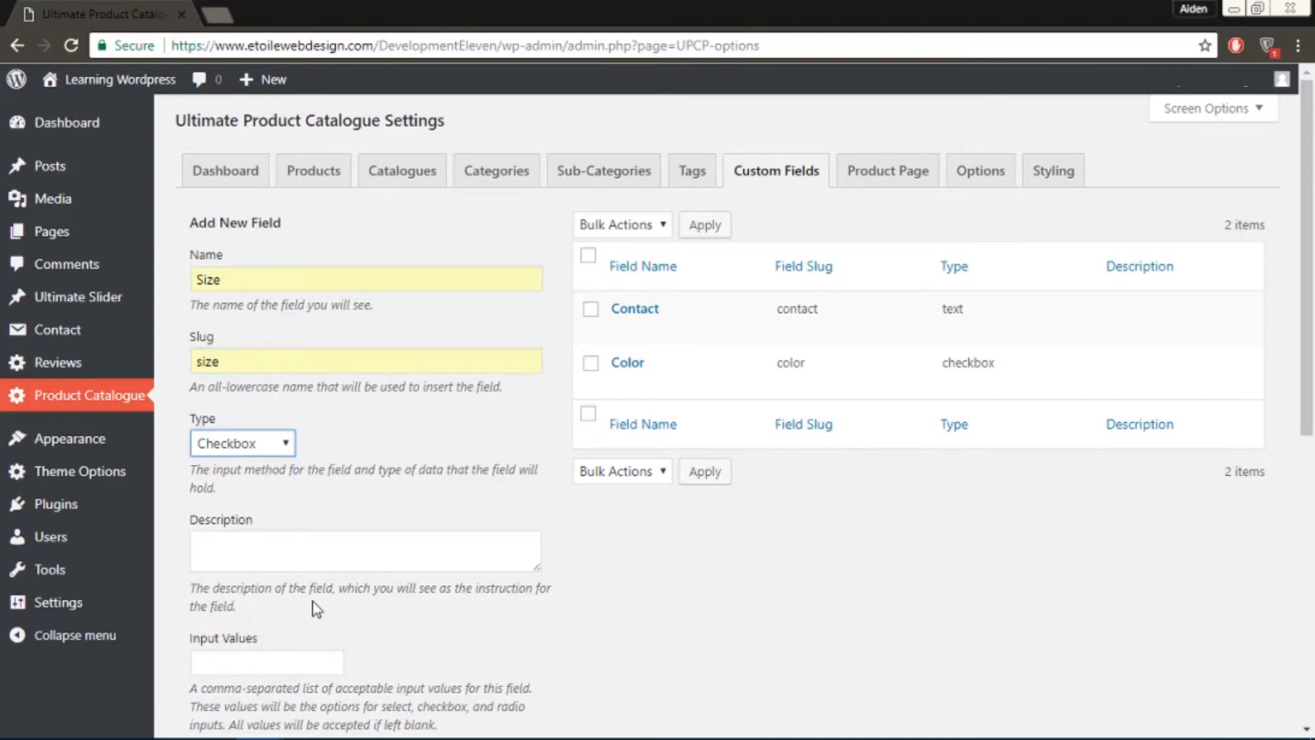
Step: Enter small, medium, large as the field's allowed values
scroll(down, 3)
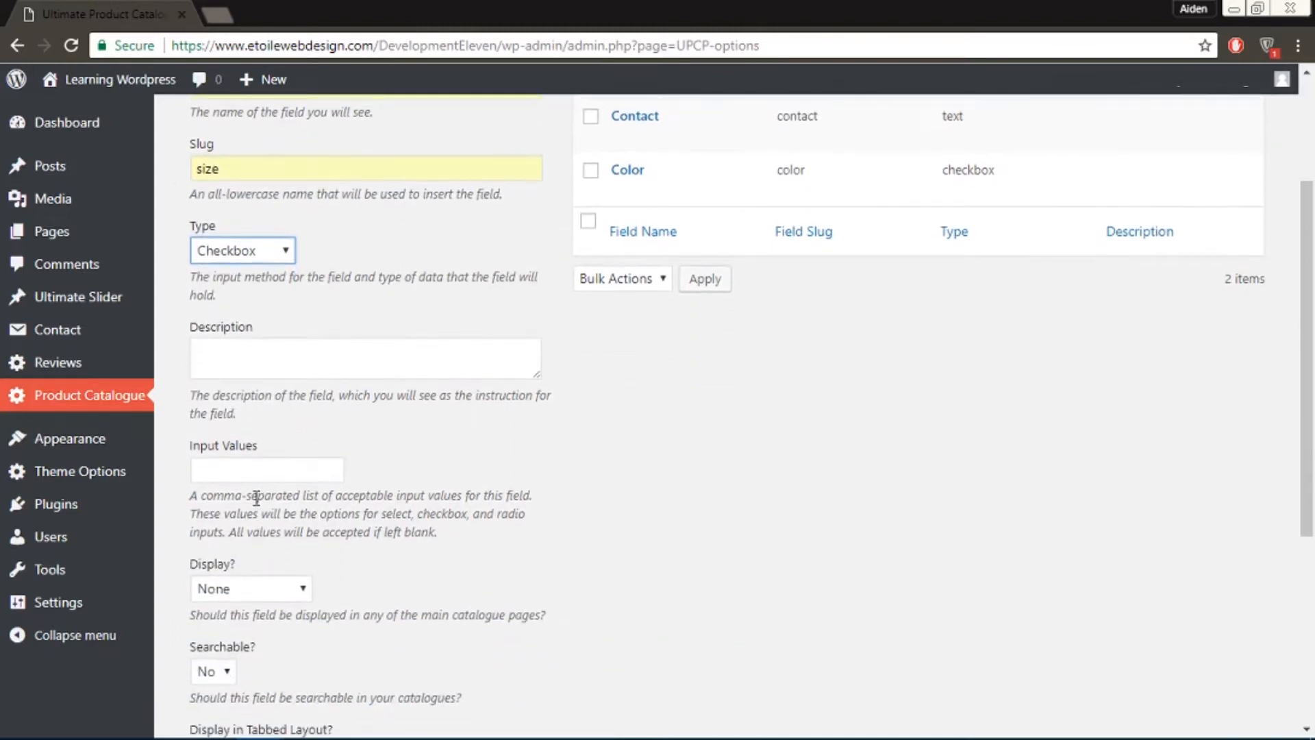
click(266, 468)
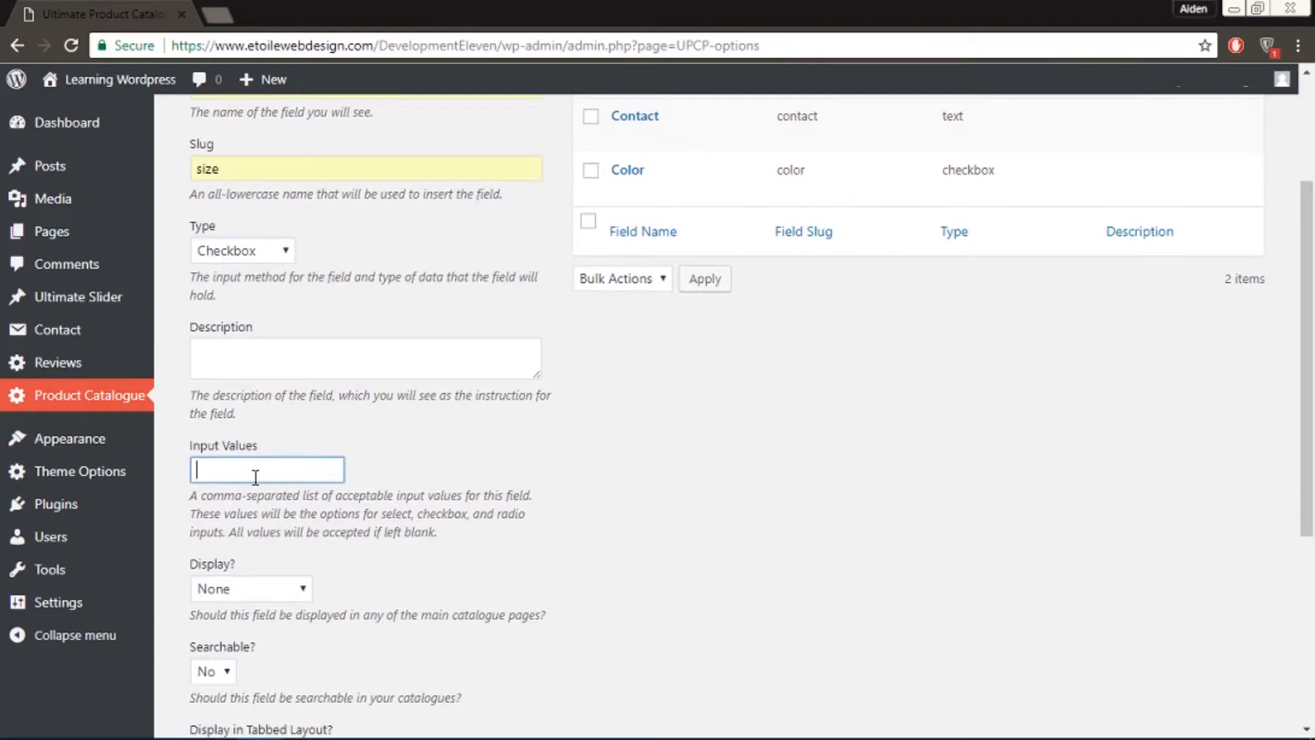
text(small)
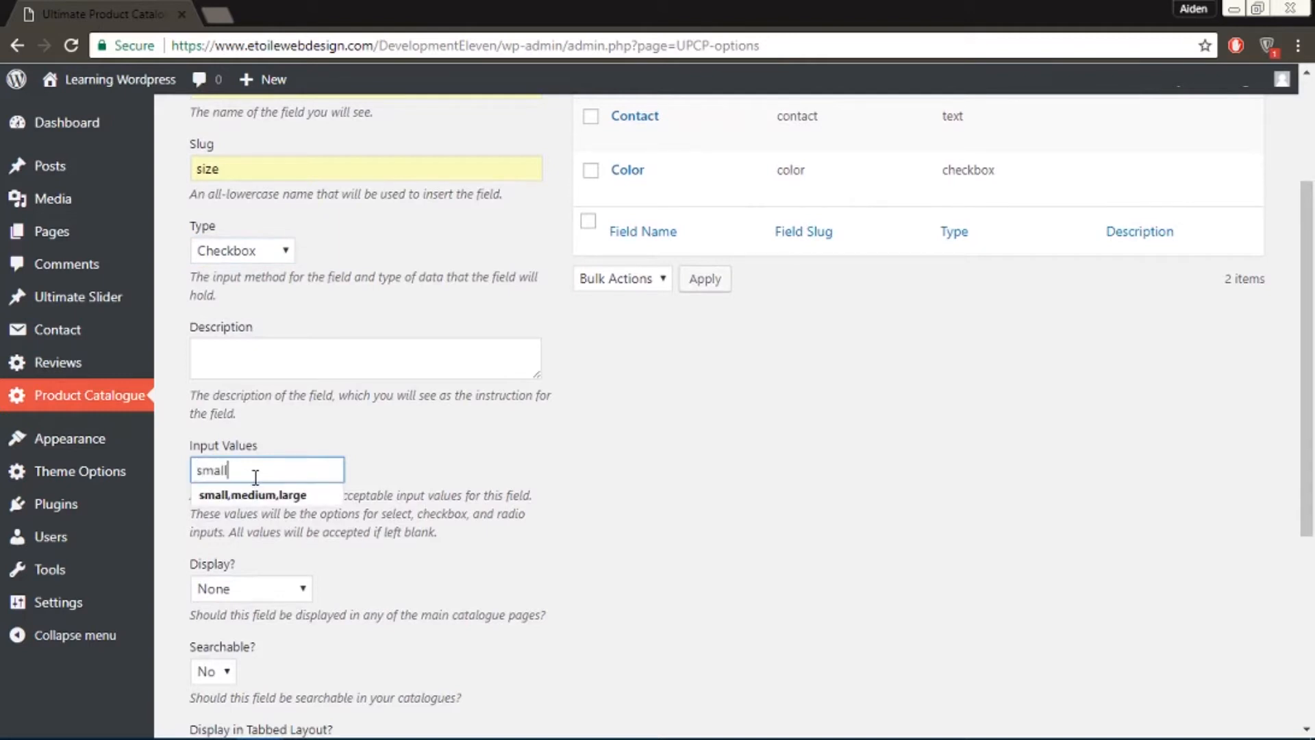
text(,medium)
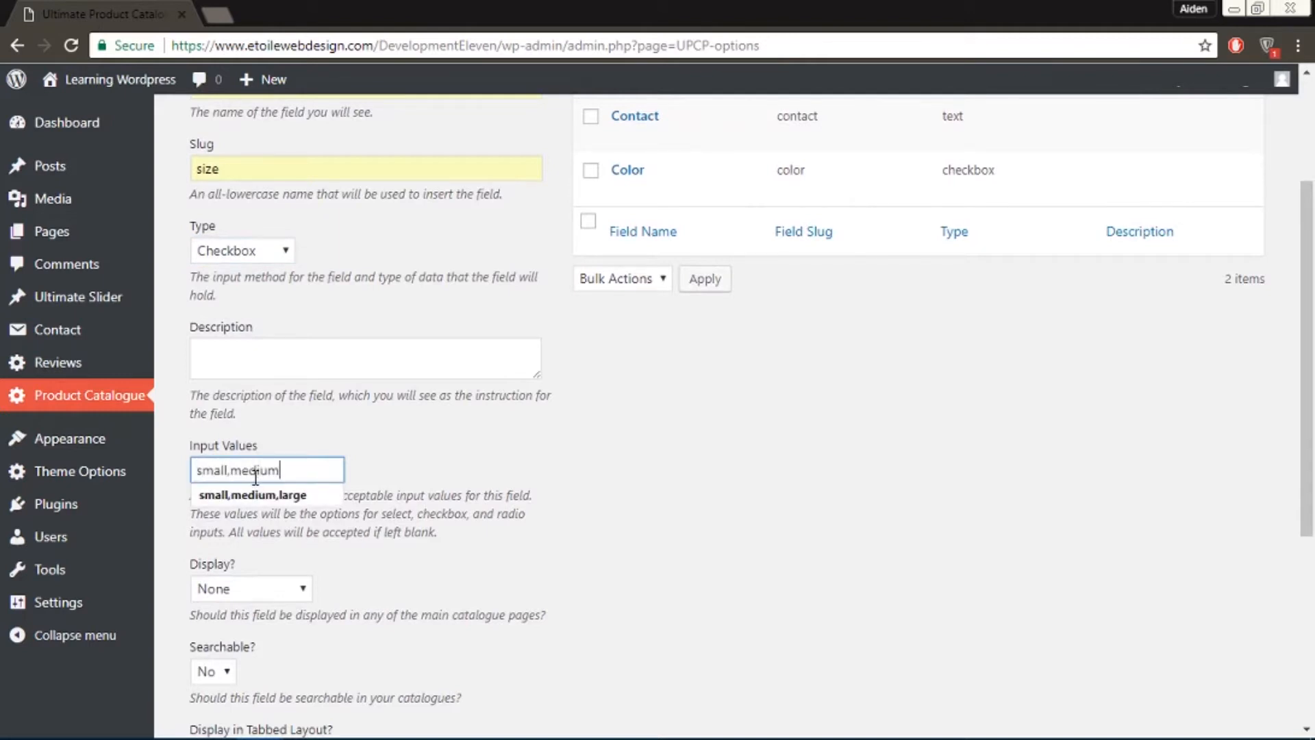
click(251, 495)
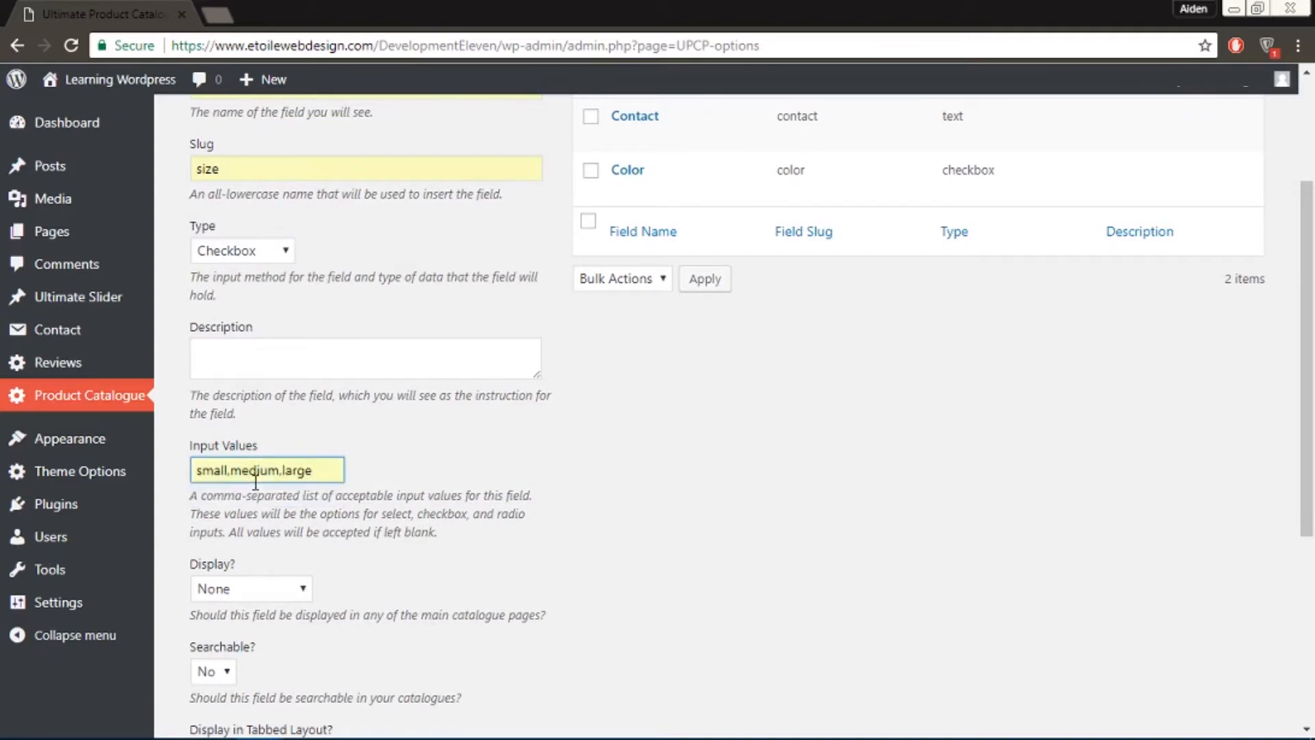
Step: Set Display to Both and add the new Size field to the catalogue
click(250, 587)
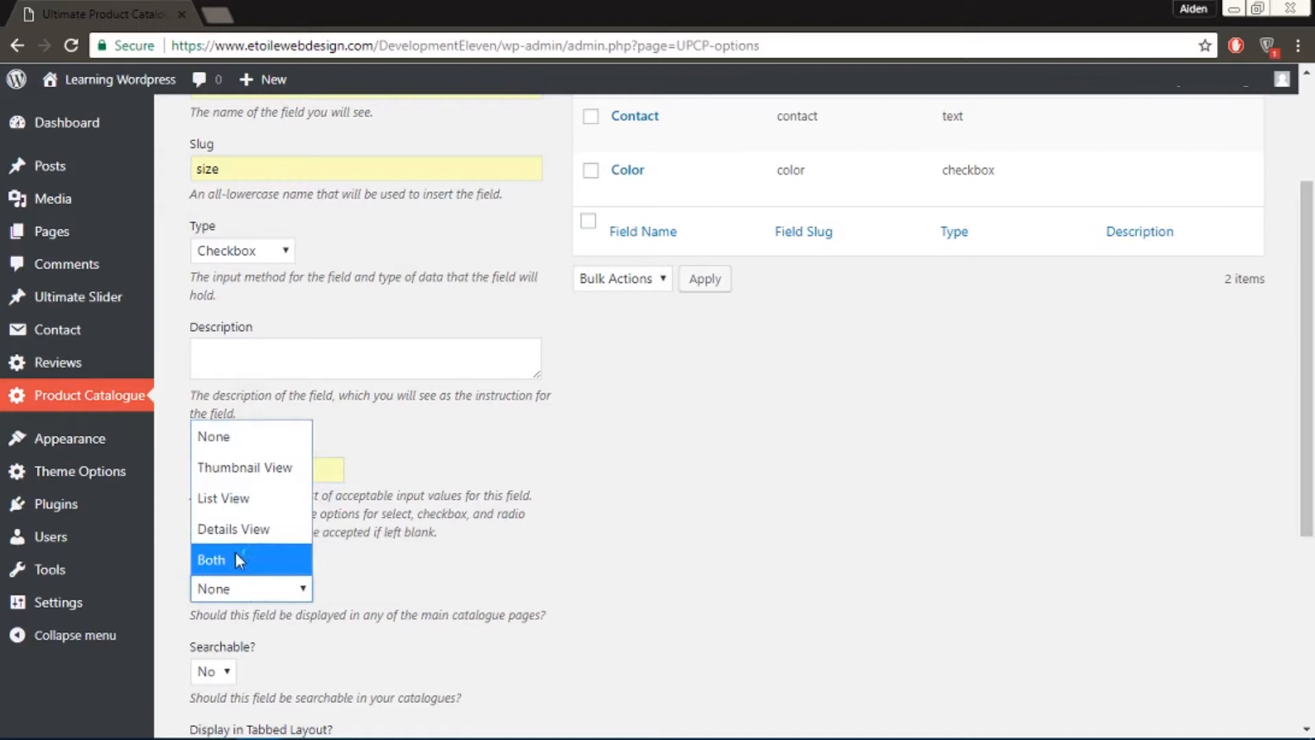
click(212, 560)
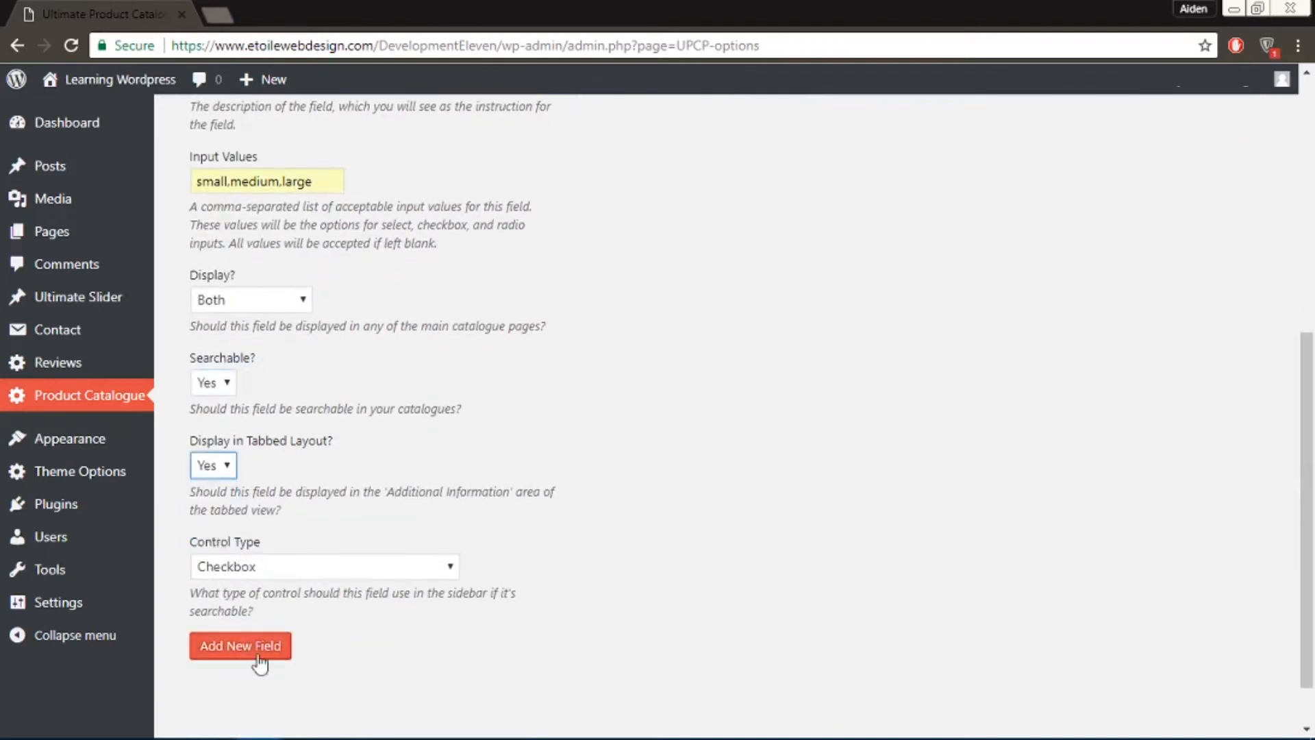
click(240, 646)
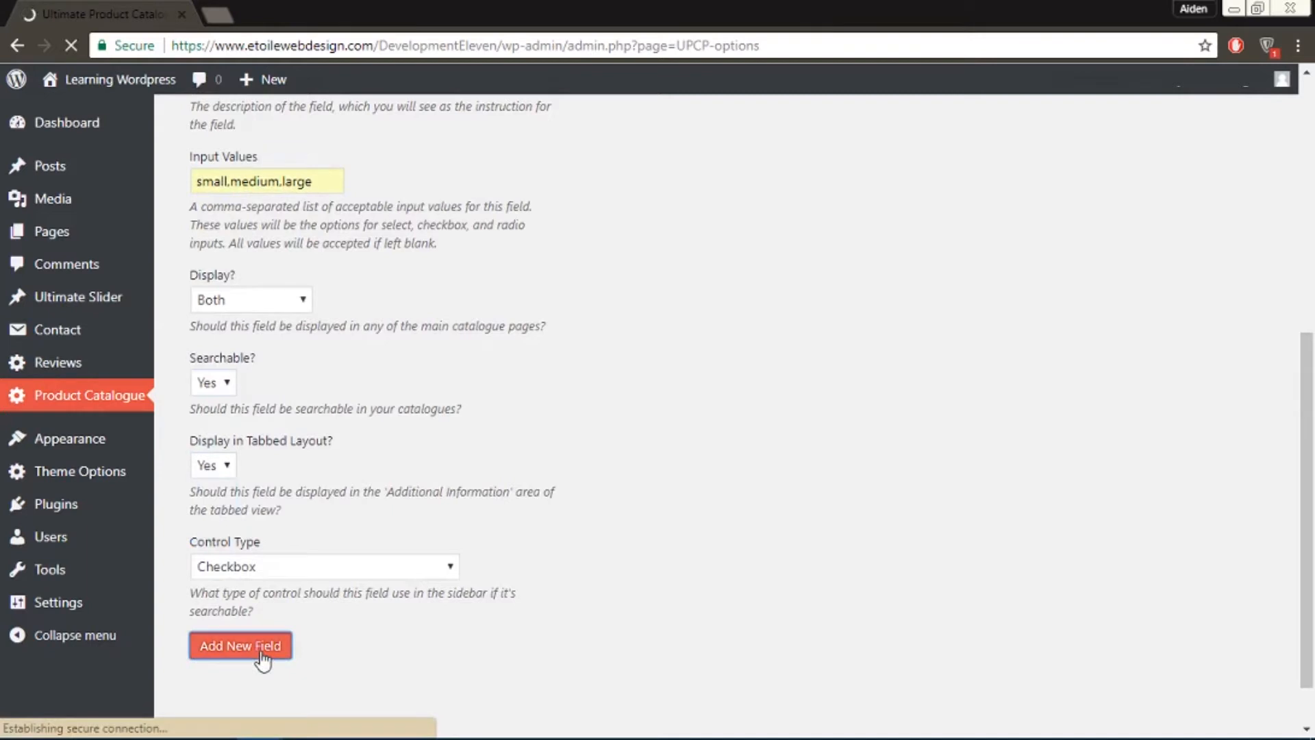
click(241, 646)
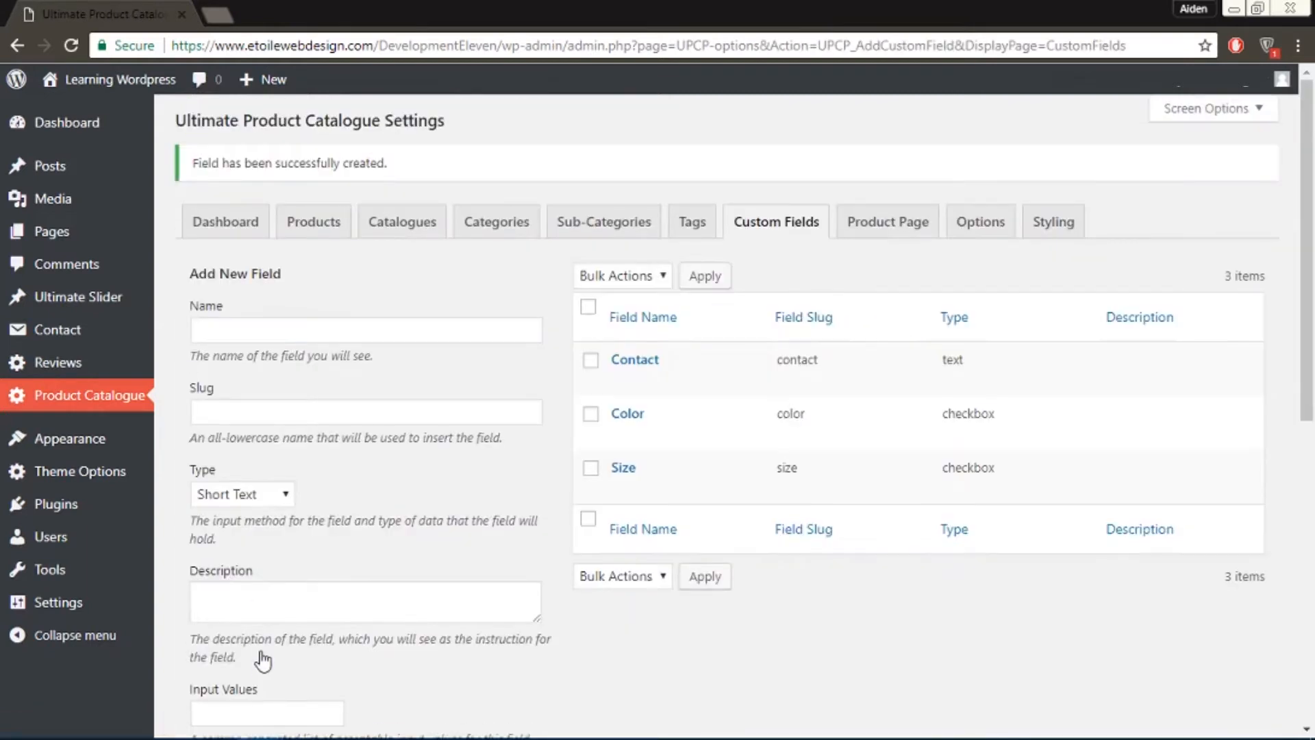
mouse_move(314, 222)
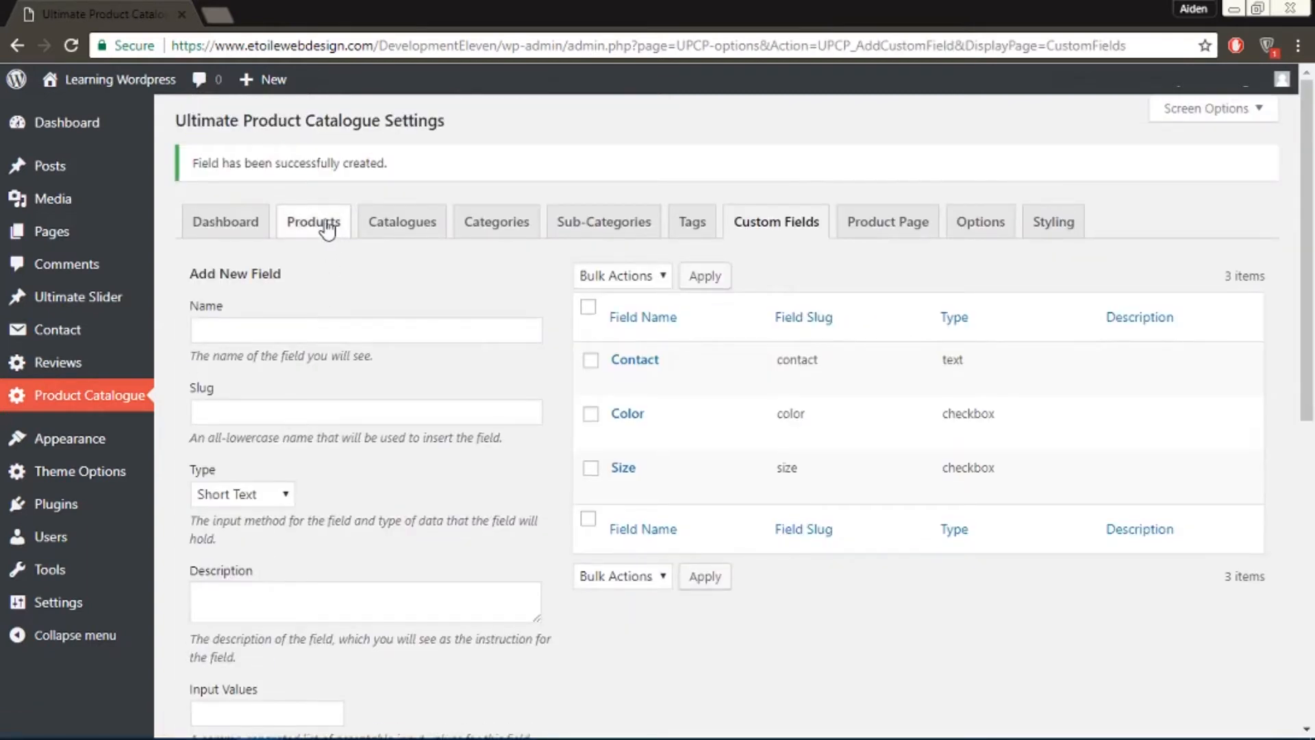
Step: Edit the Eren Jeager Key Chain product and find its Size options
click(313, 221)
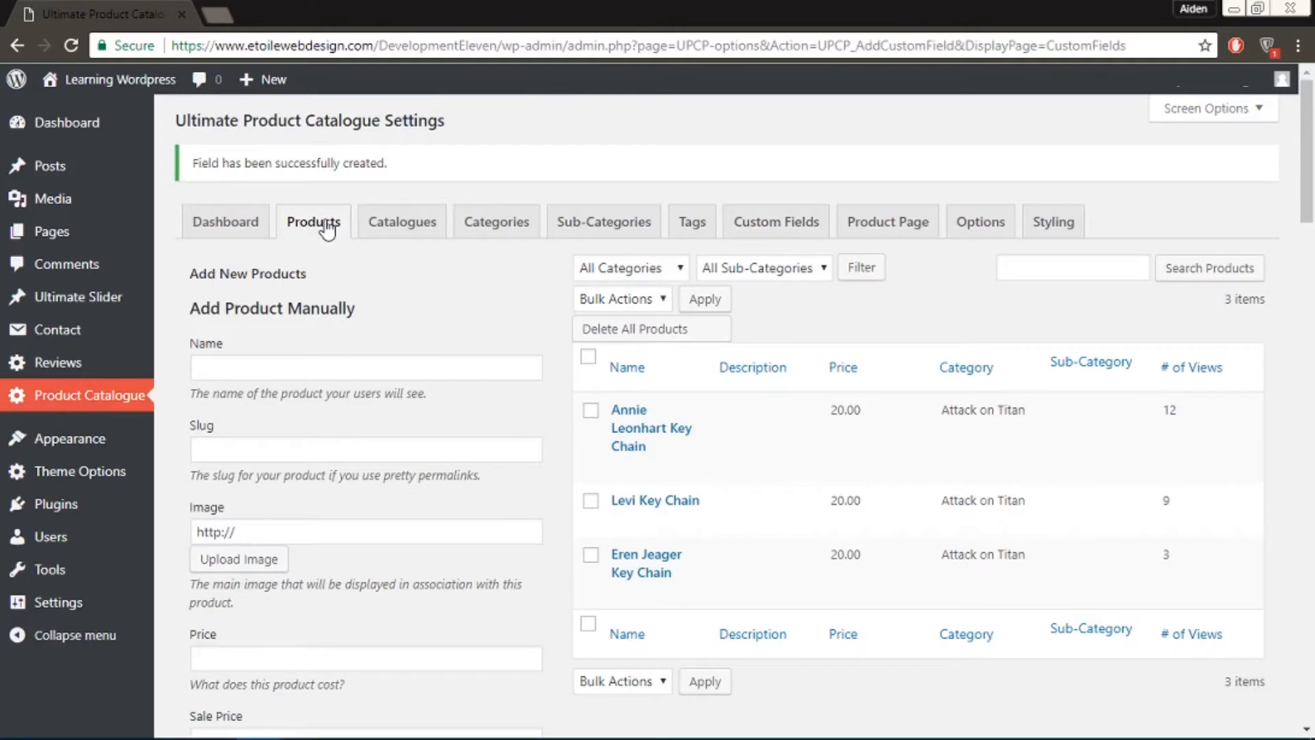
mouse_move(654, 500)
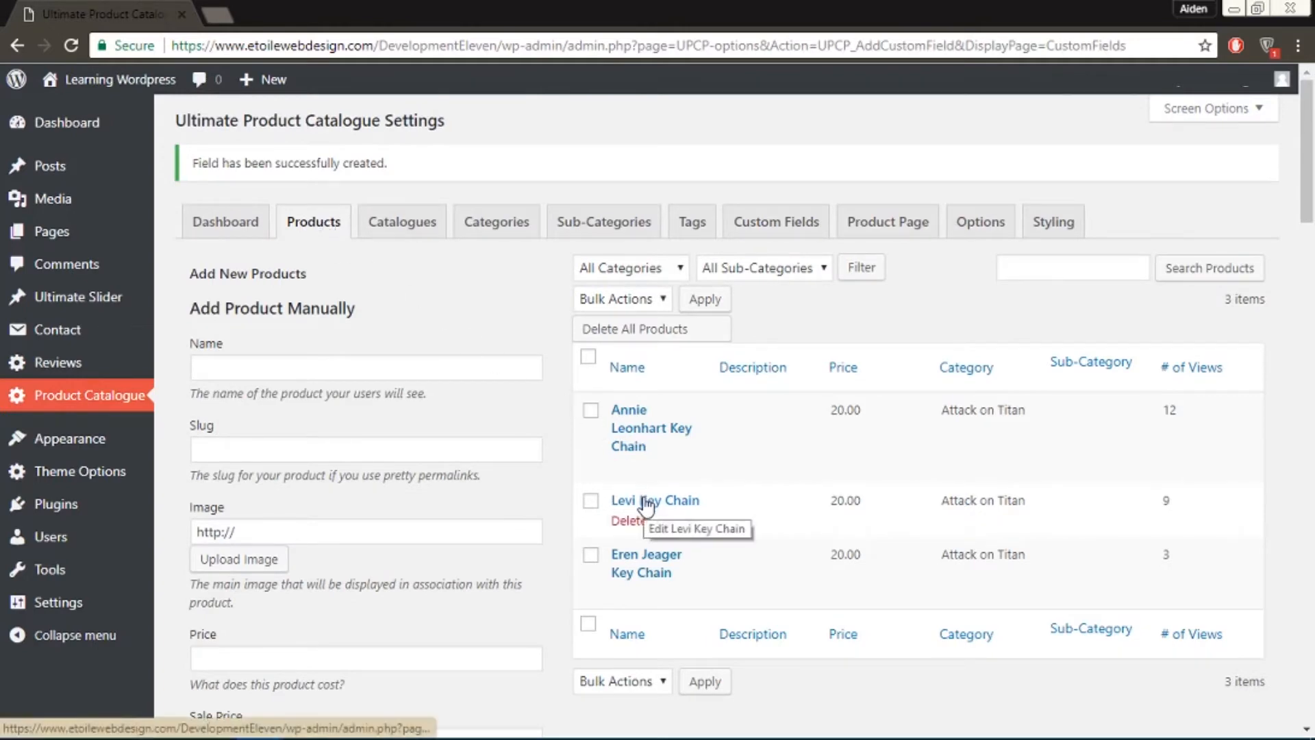
click(646, 554)
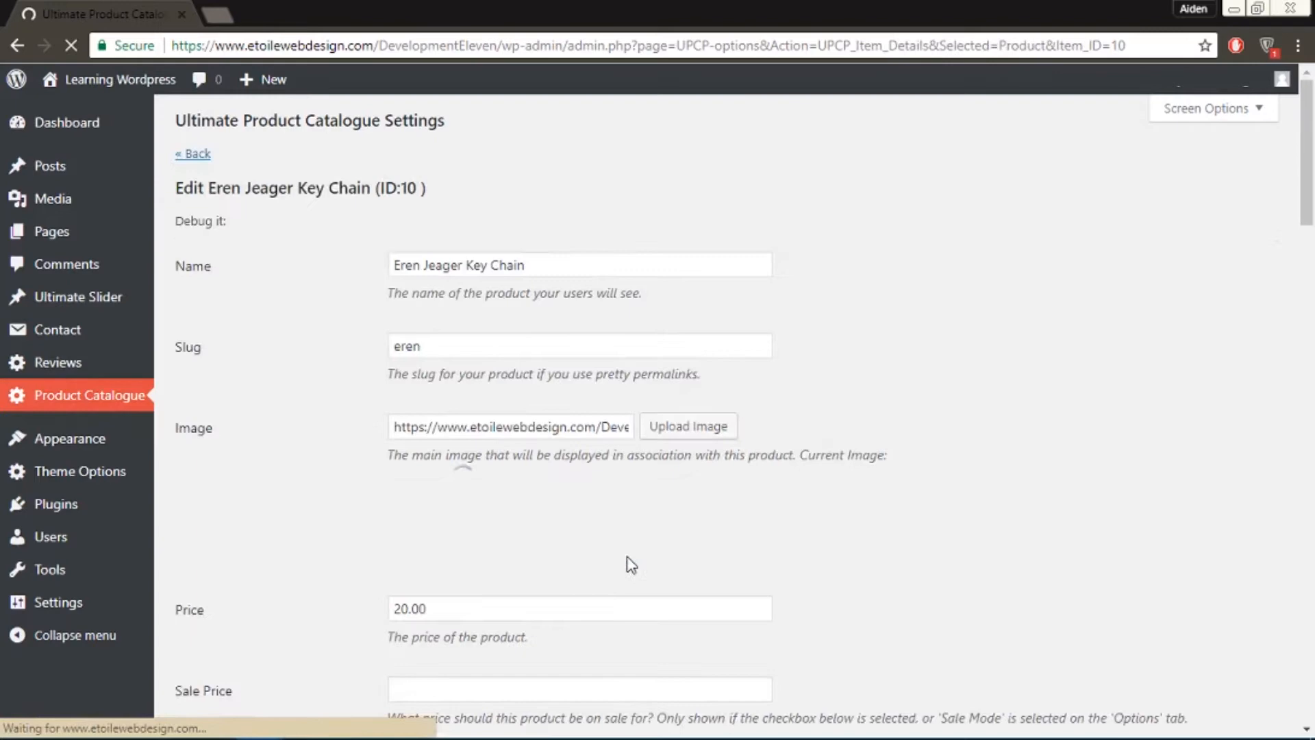
scroll(down, 3)
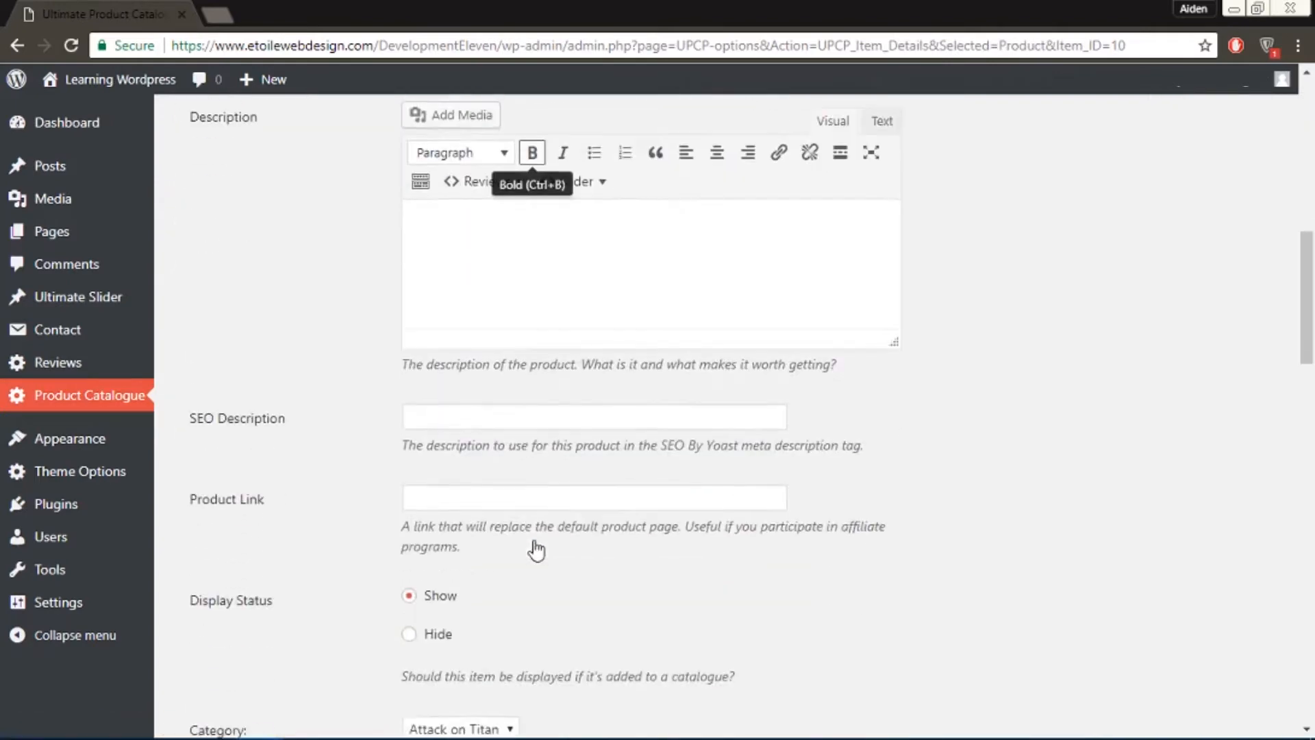
scroll(down, 3)
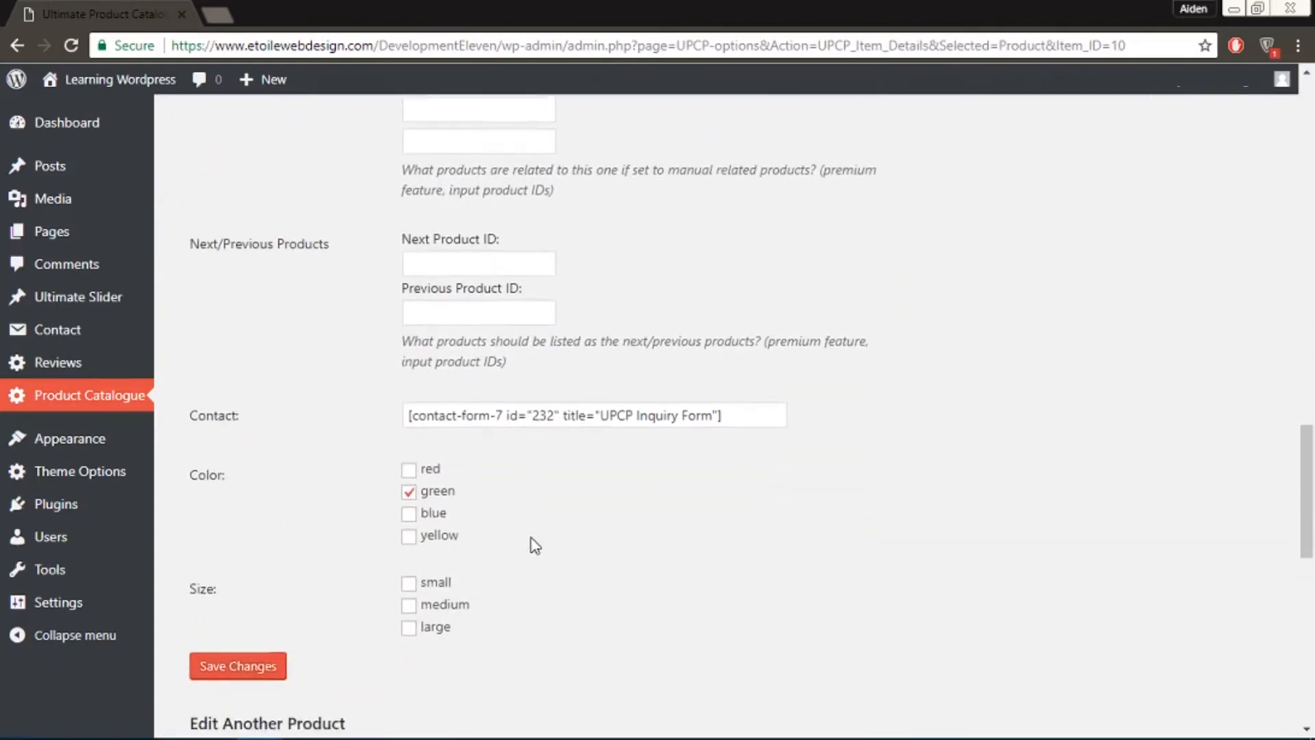
scroll(down, 3)
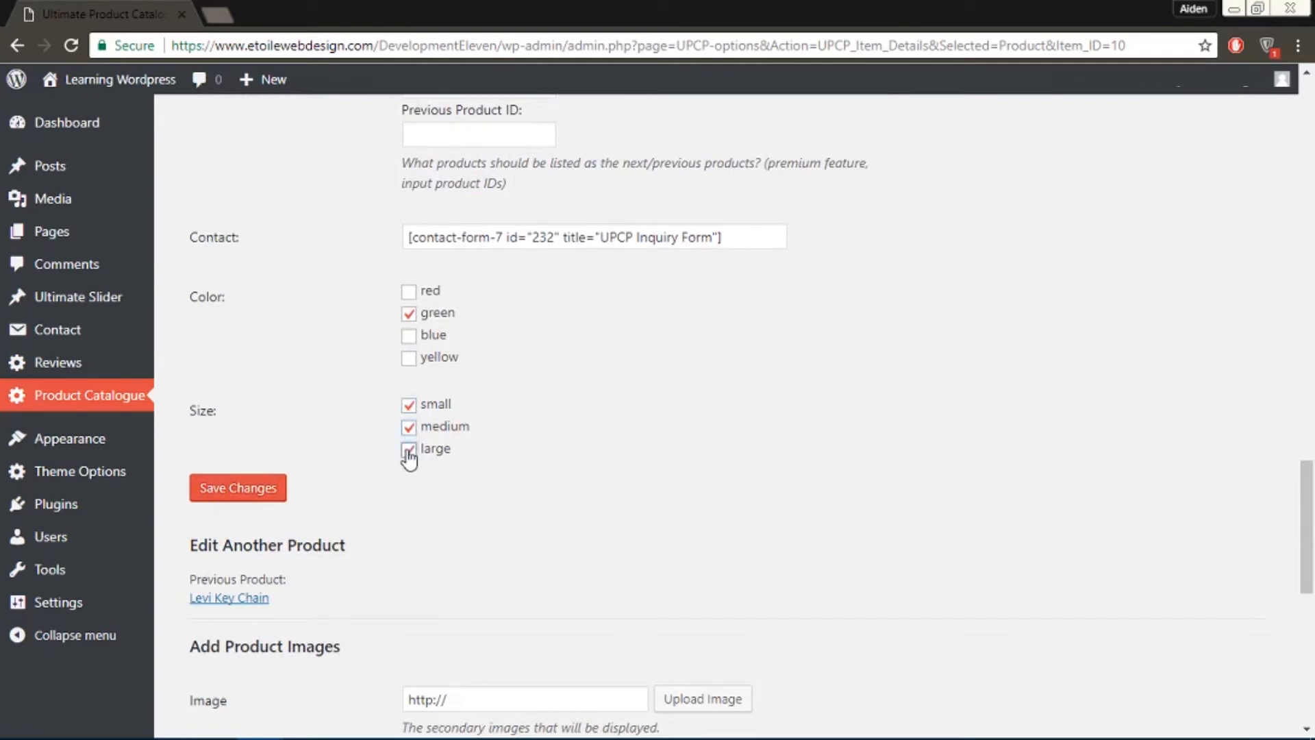
Step: Tick small, medium and large sizes and save the product
click(409, 448)
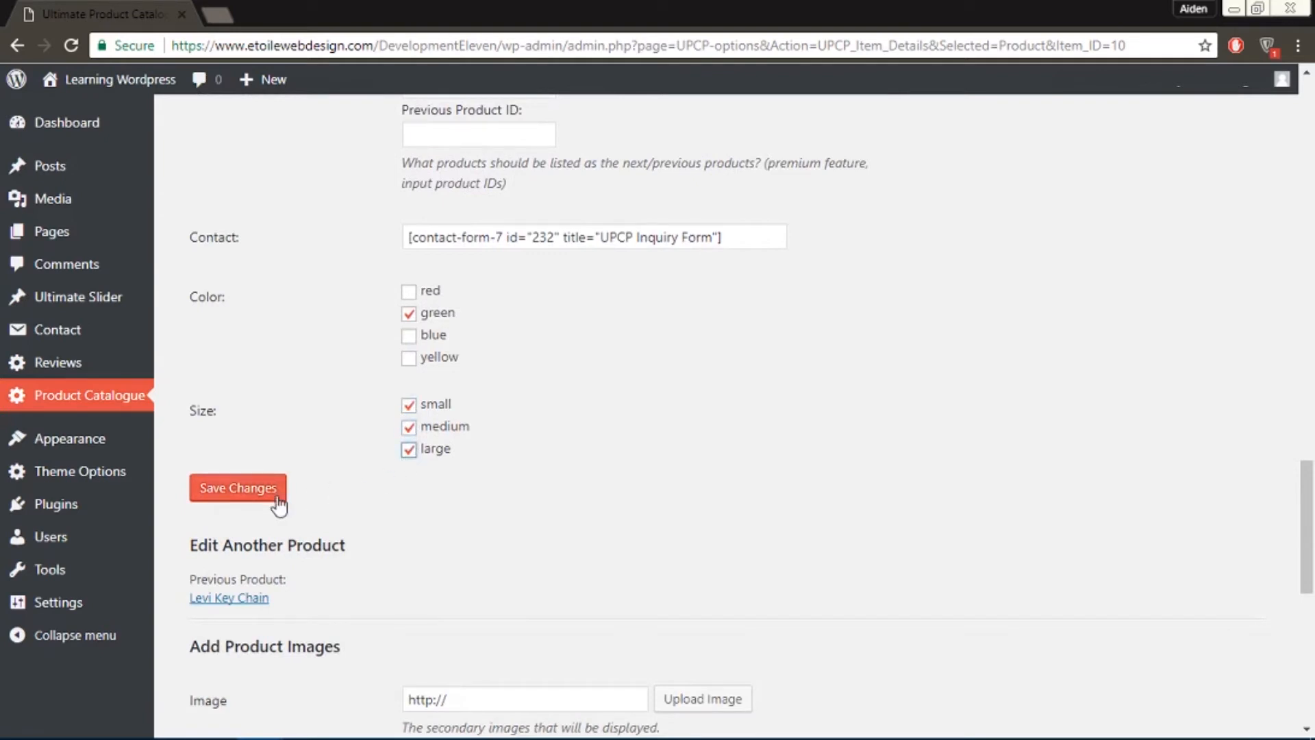
click(238, 487)
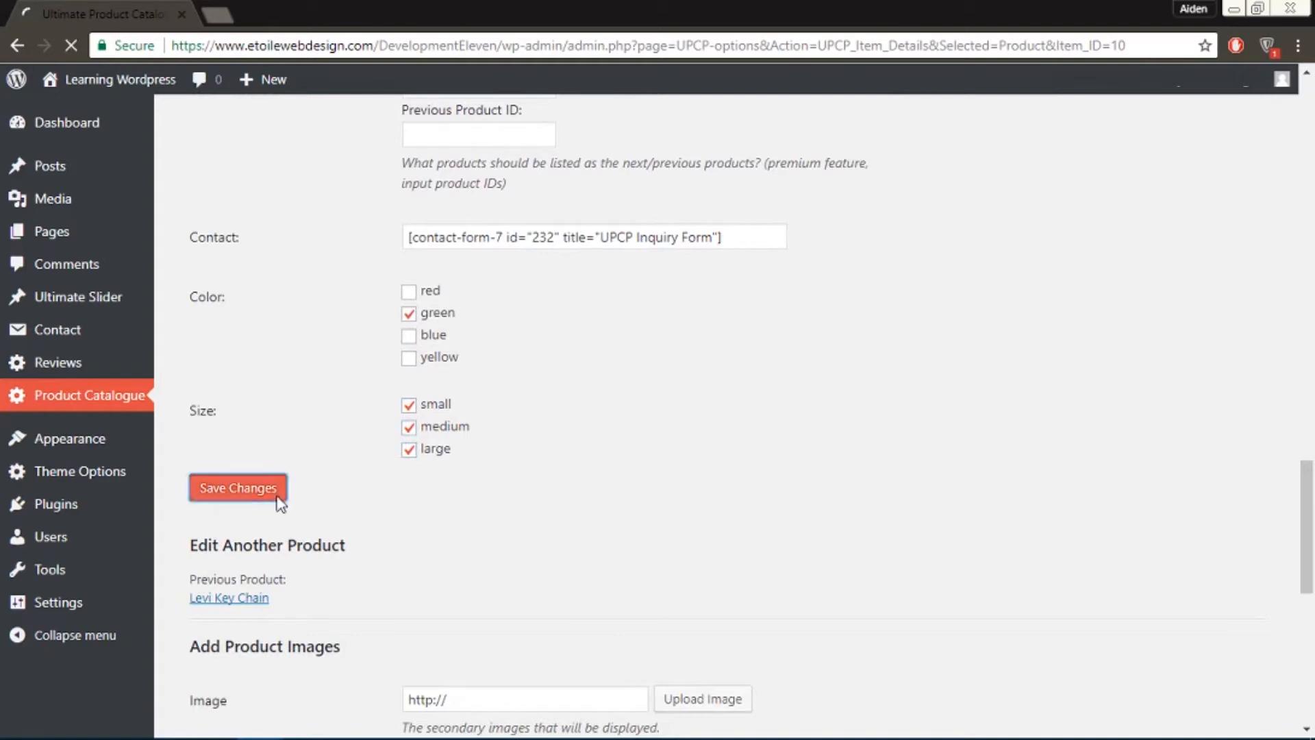
click(238, 487)
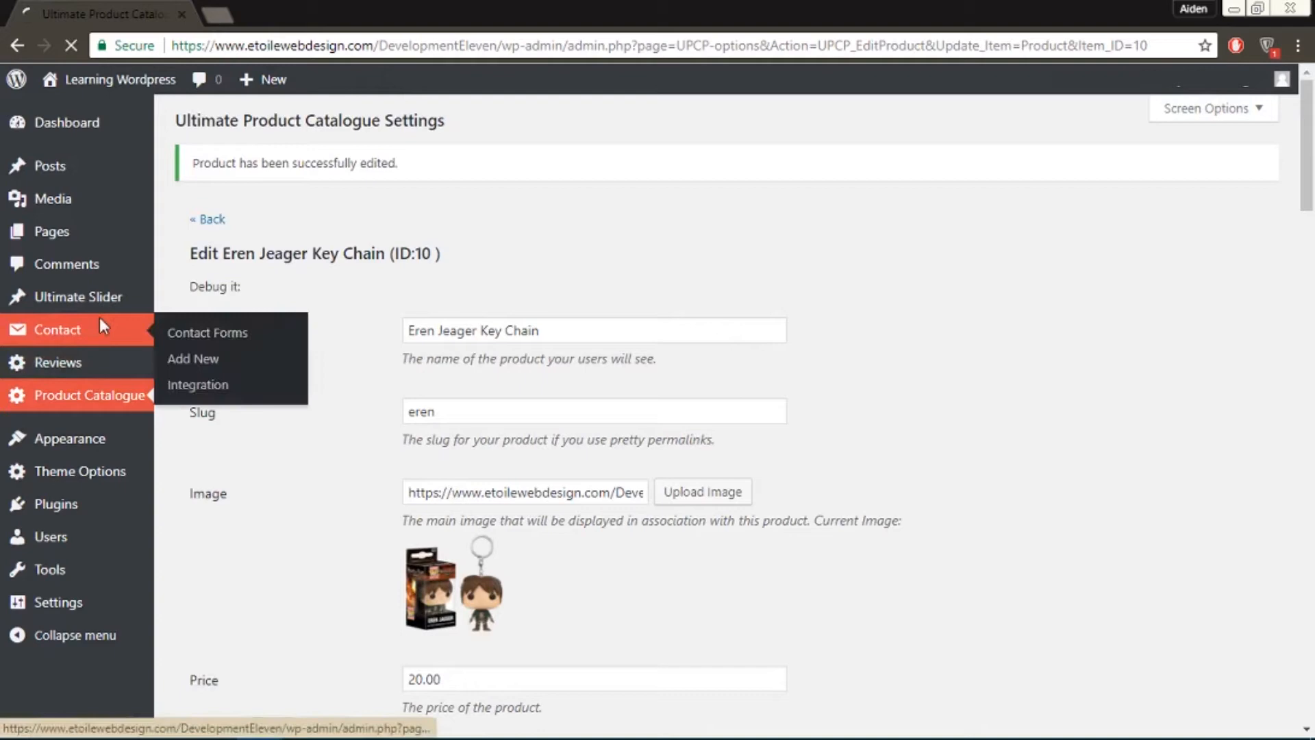
Step: Edit the UPCP Inquiry Form template in Contact Forms, positioning after the product name field
click(207, 332)
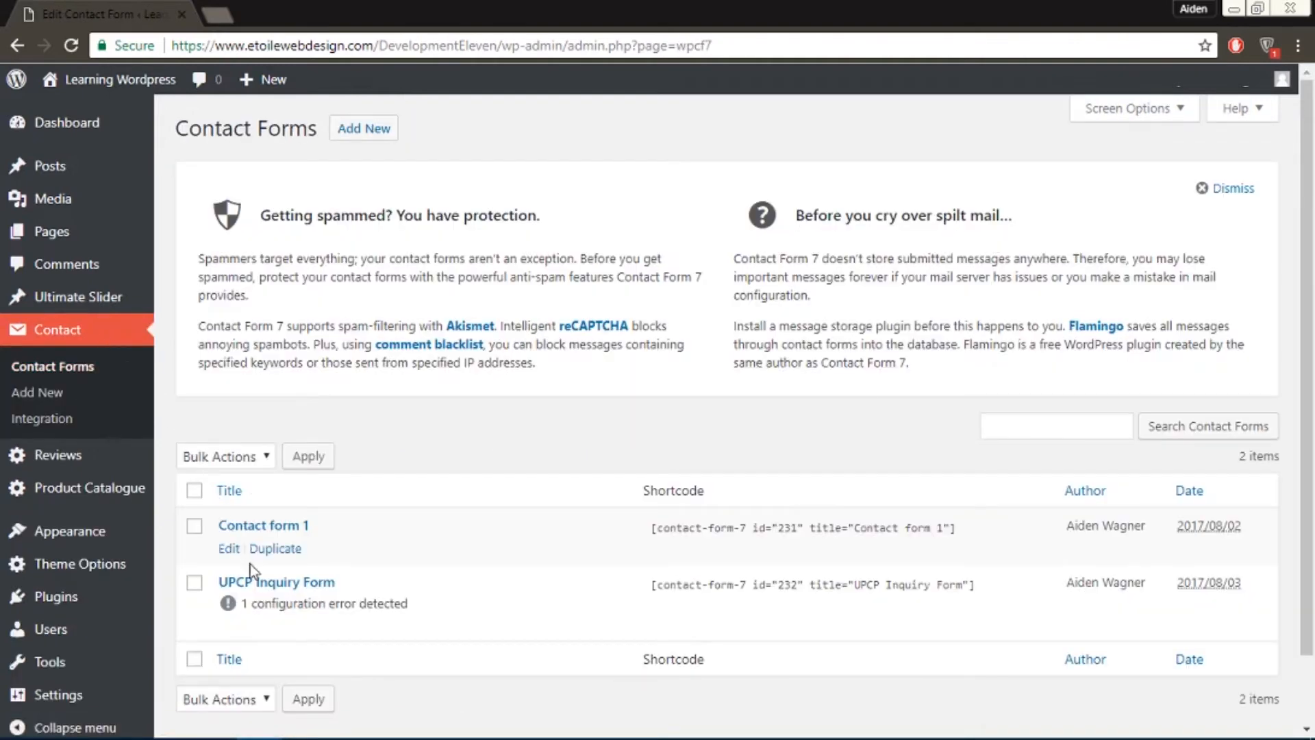
click(275, 582)
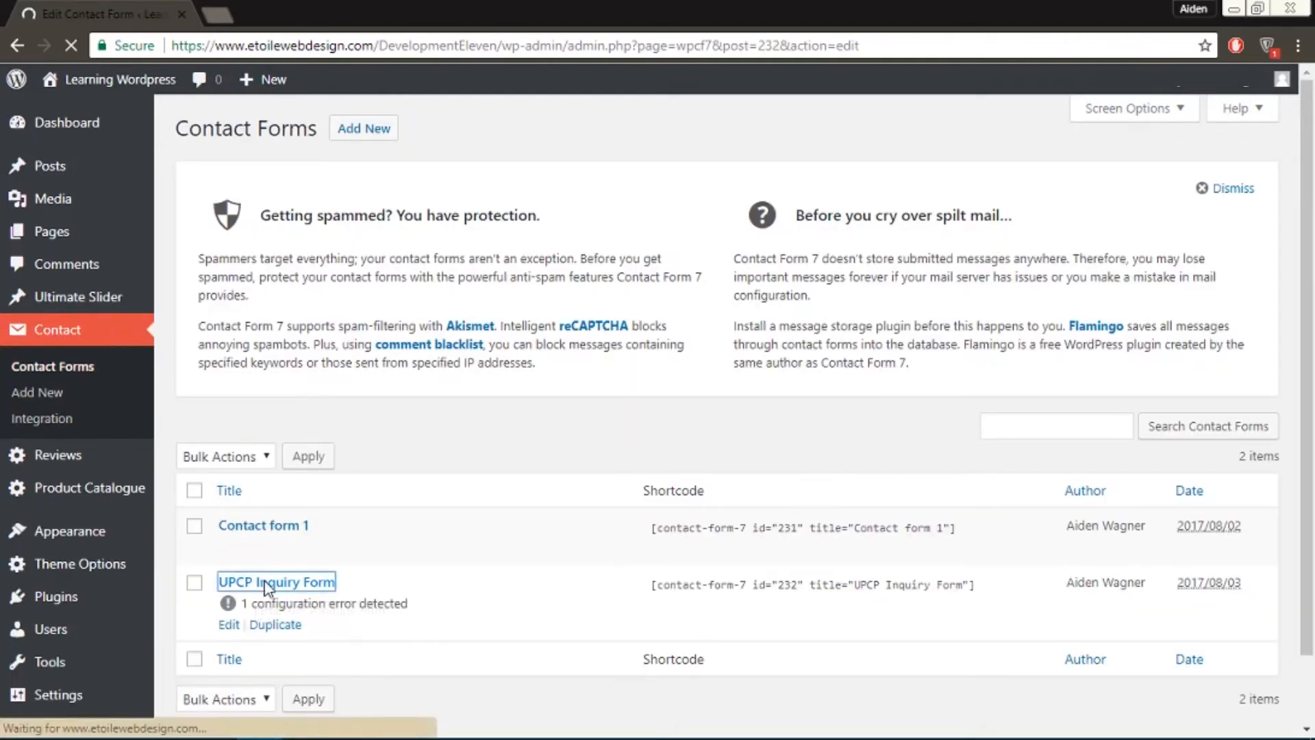
click(276, 582)
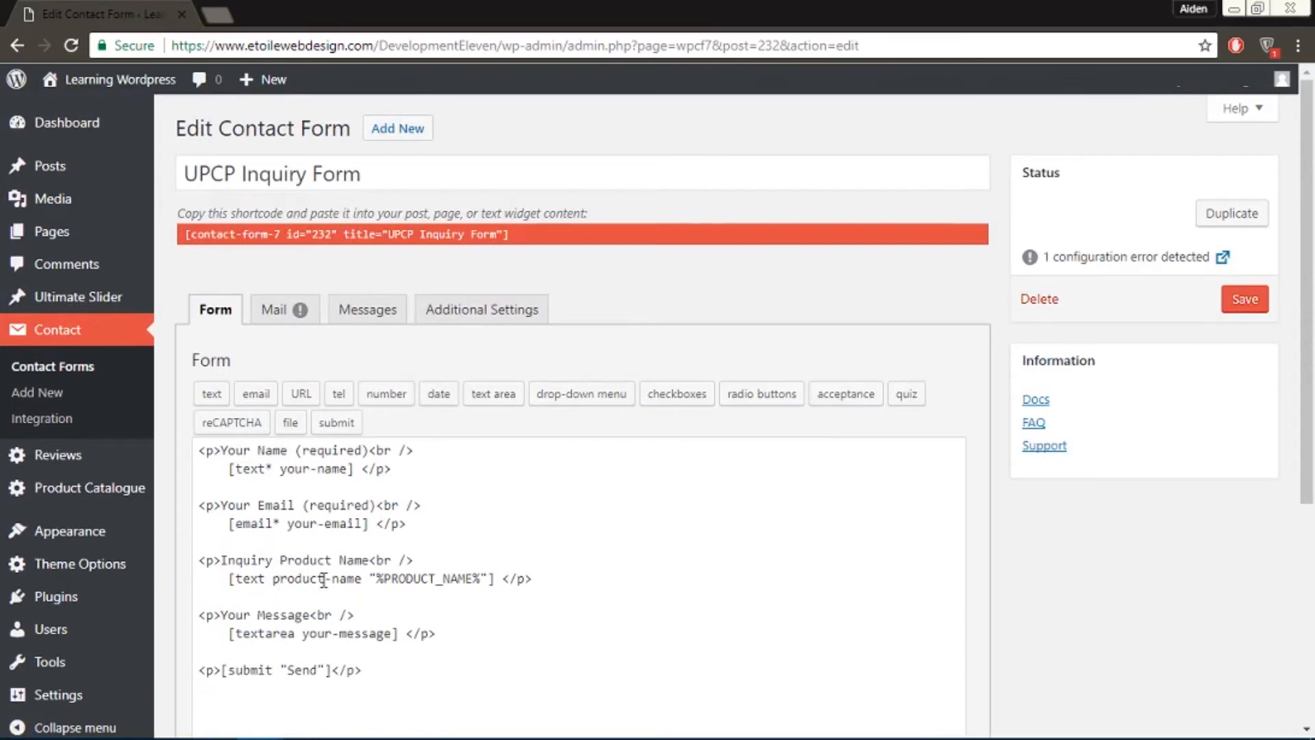
scroll(down, 3)
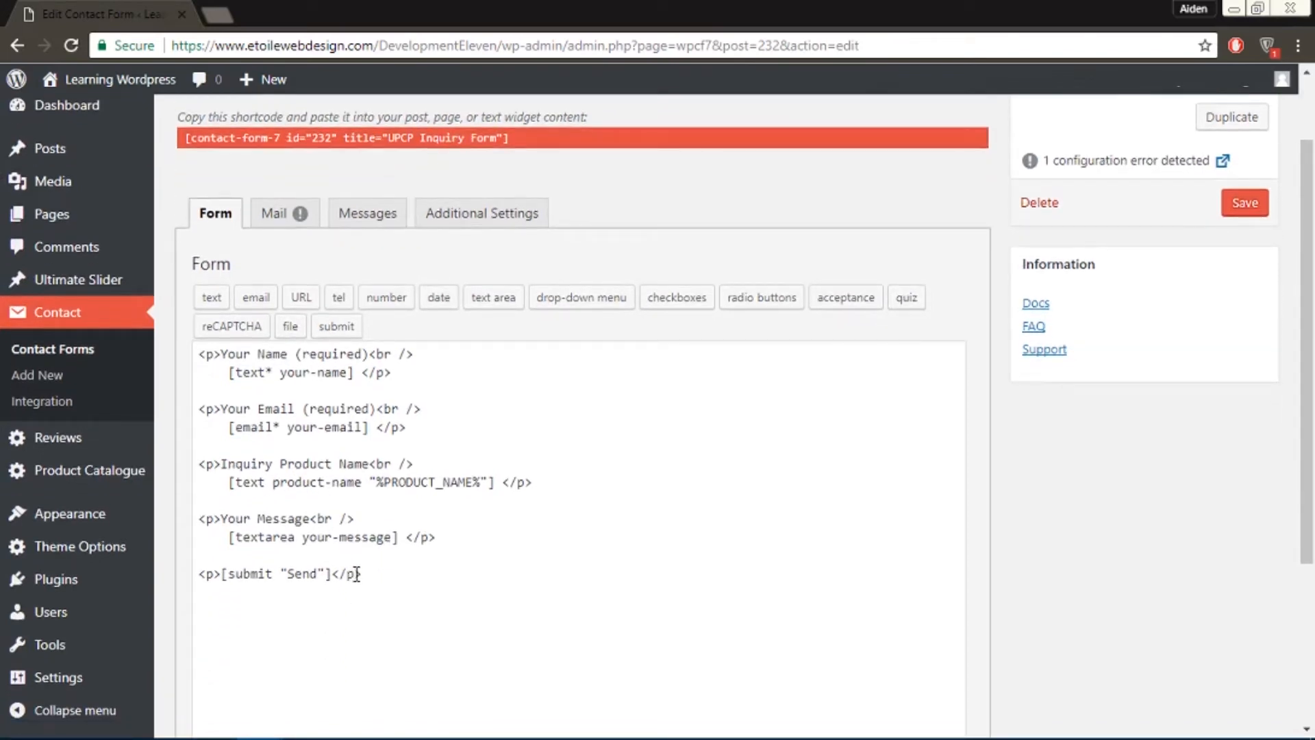
click(510, 483)
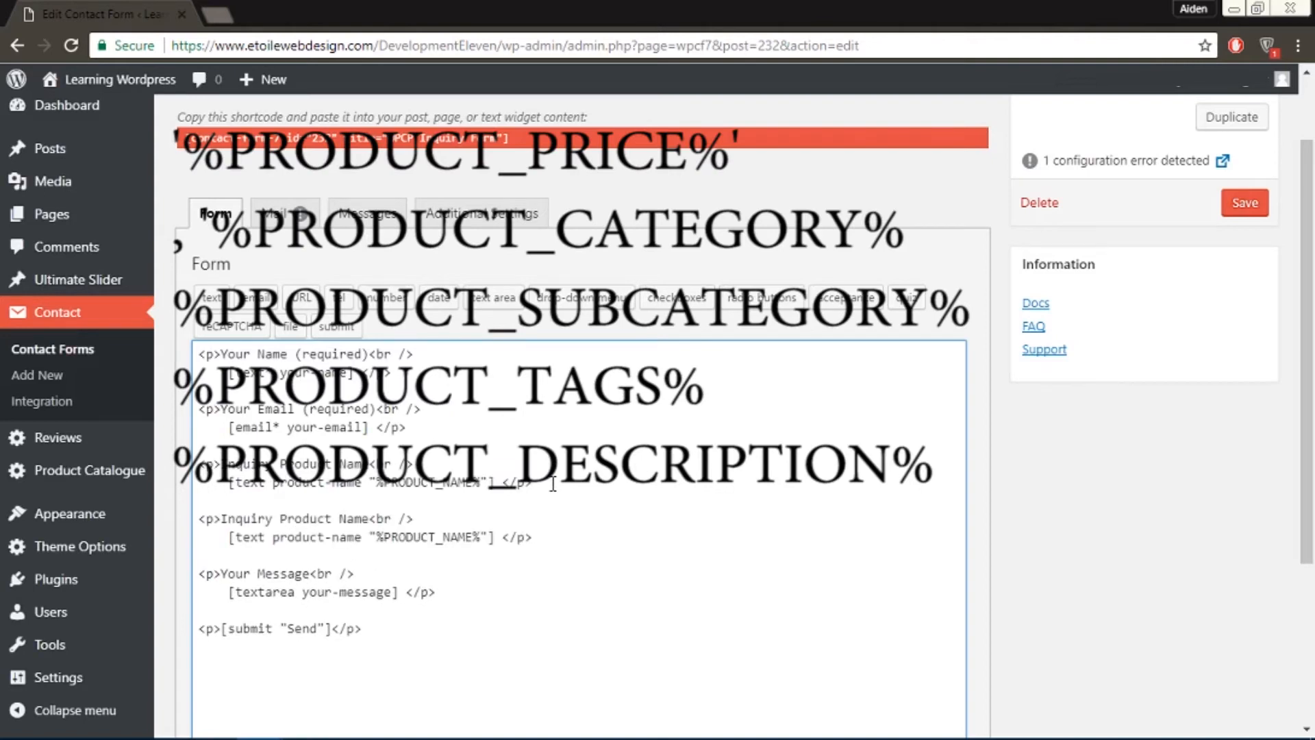
mouse_move(427, 506)
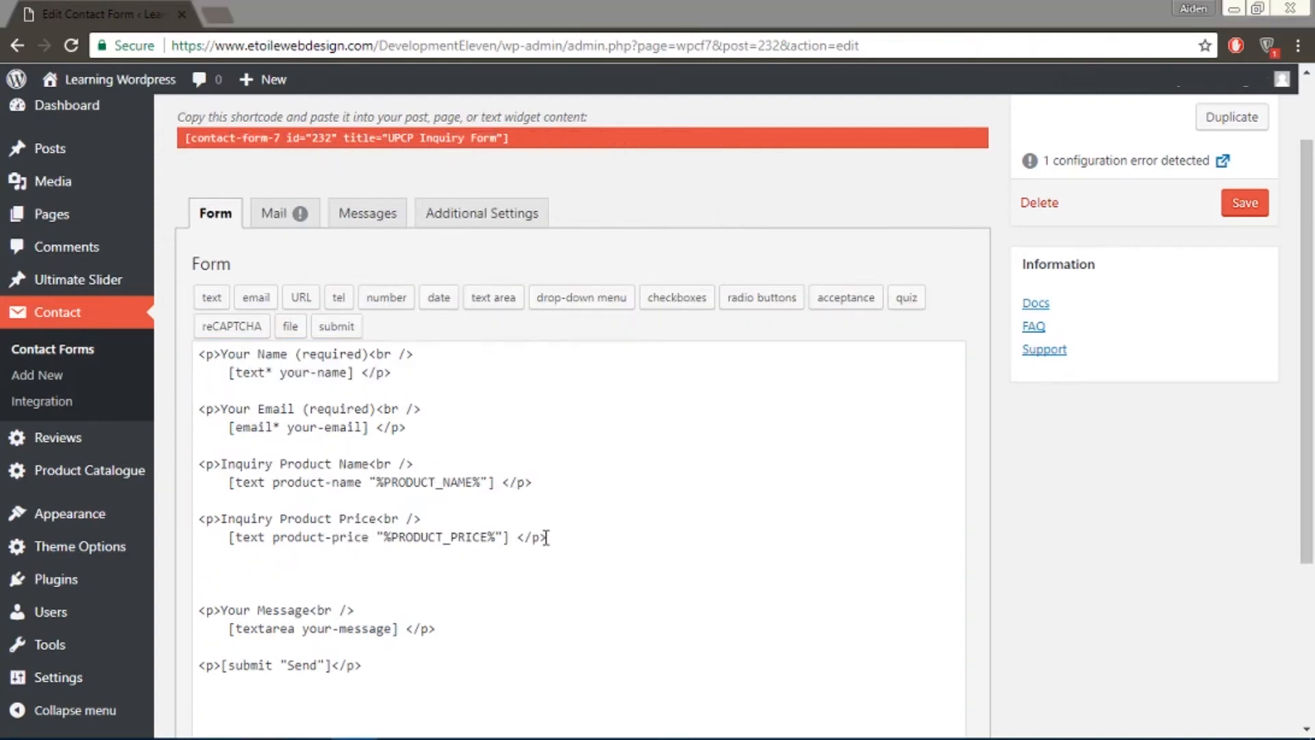
Step: Add product price and a Size checkbox tag ('<p>Size<br />') after the price, then save the form
click(546, 538)
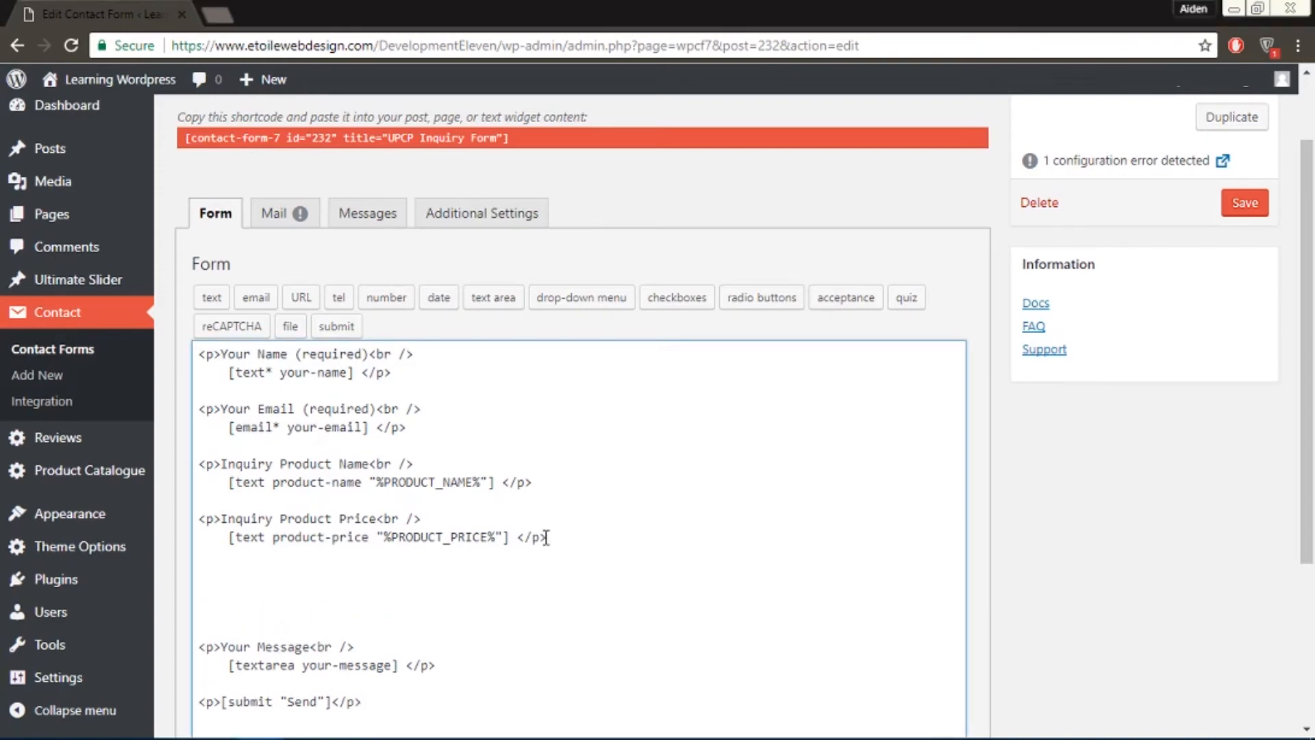
text(<p>Size<br />)
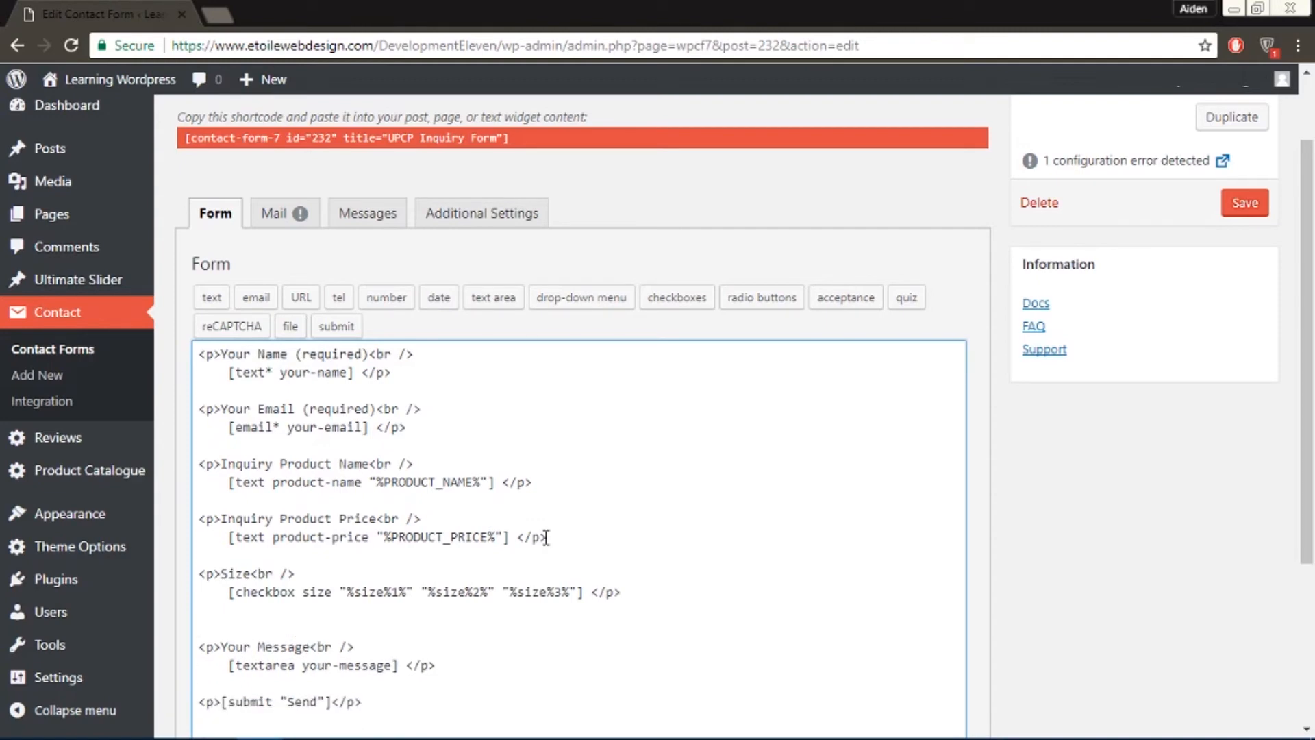
click(1245, 202)
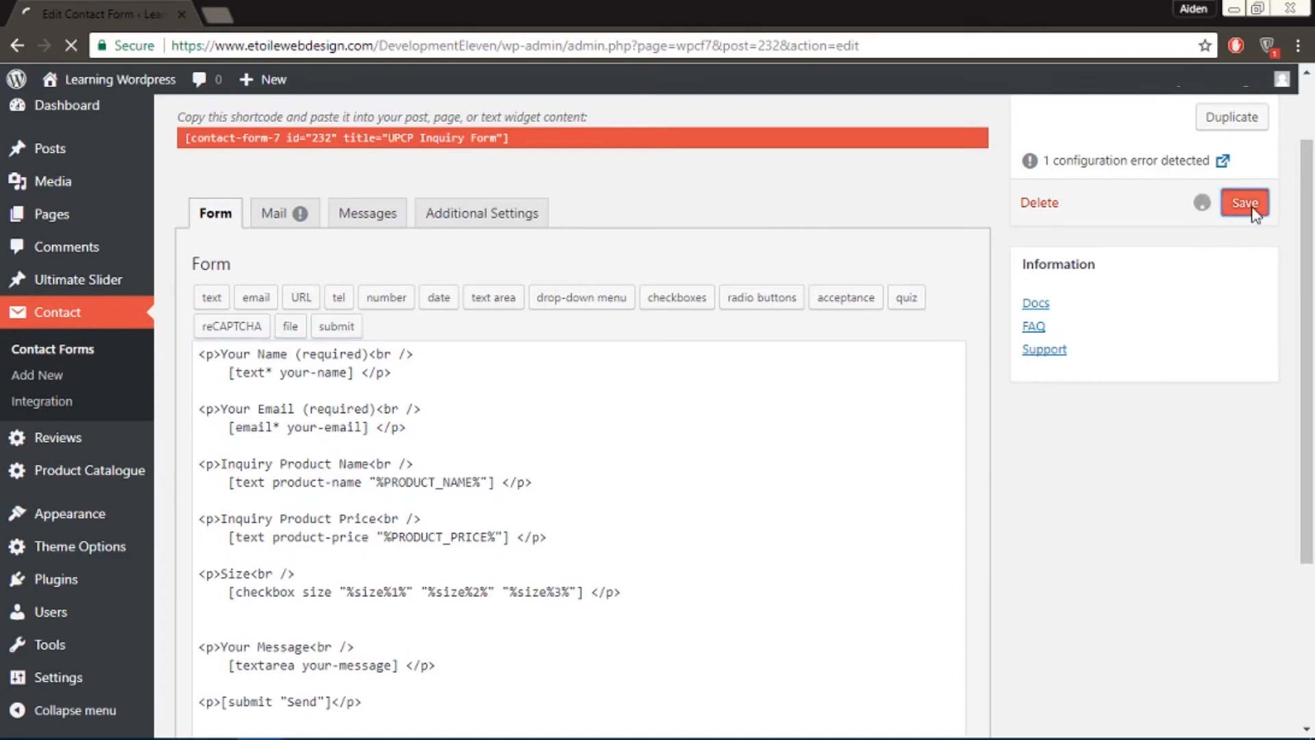
click(1245, 202)
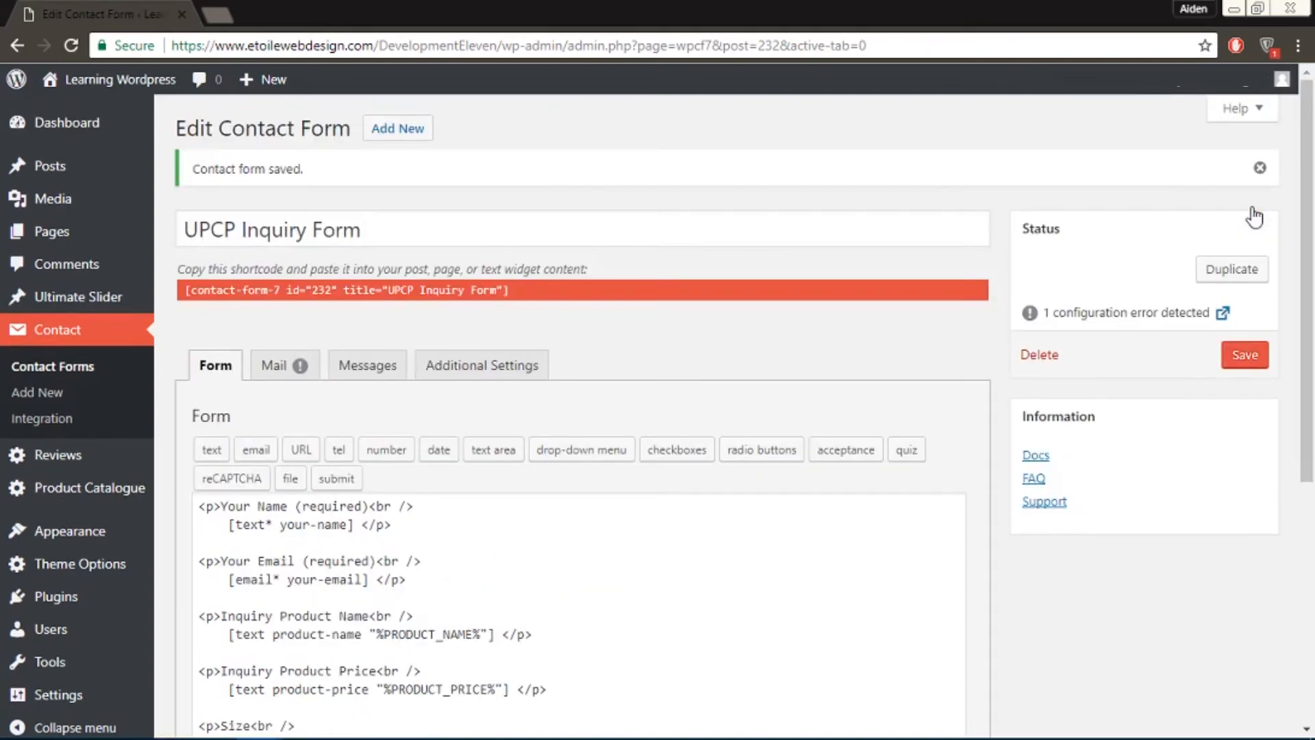
mouse_move(280, 157)
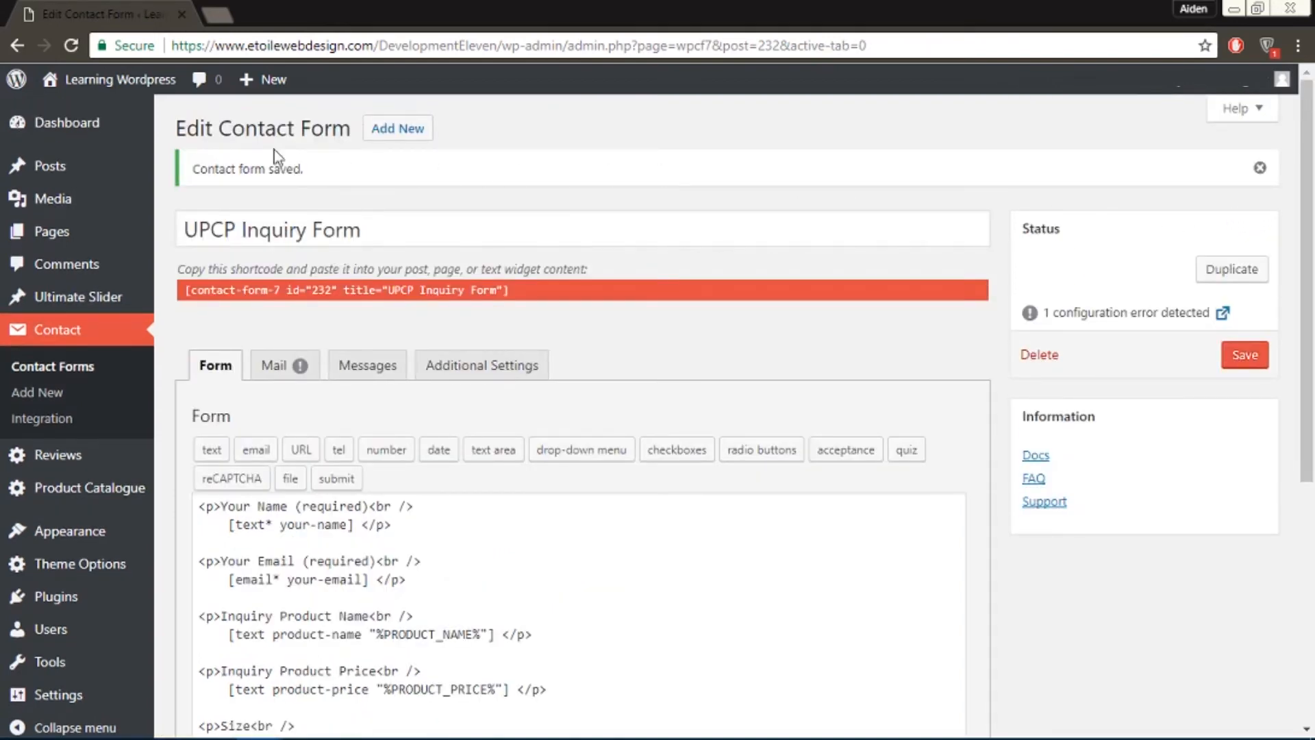
click(120, 79)
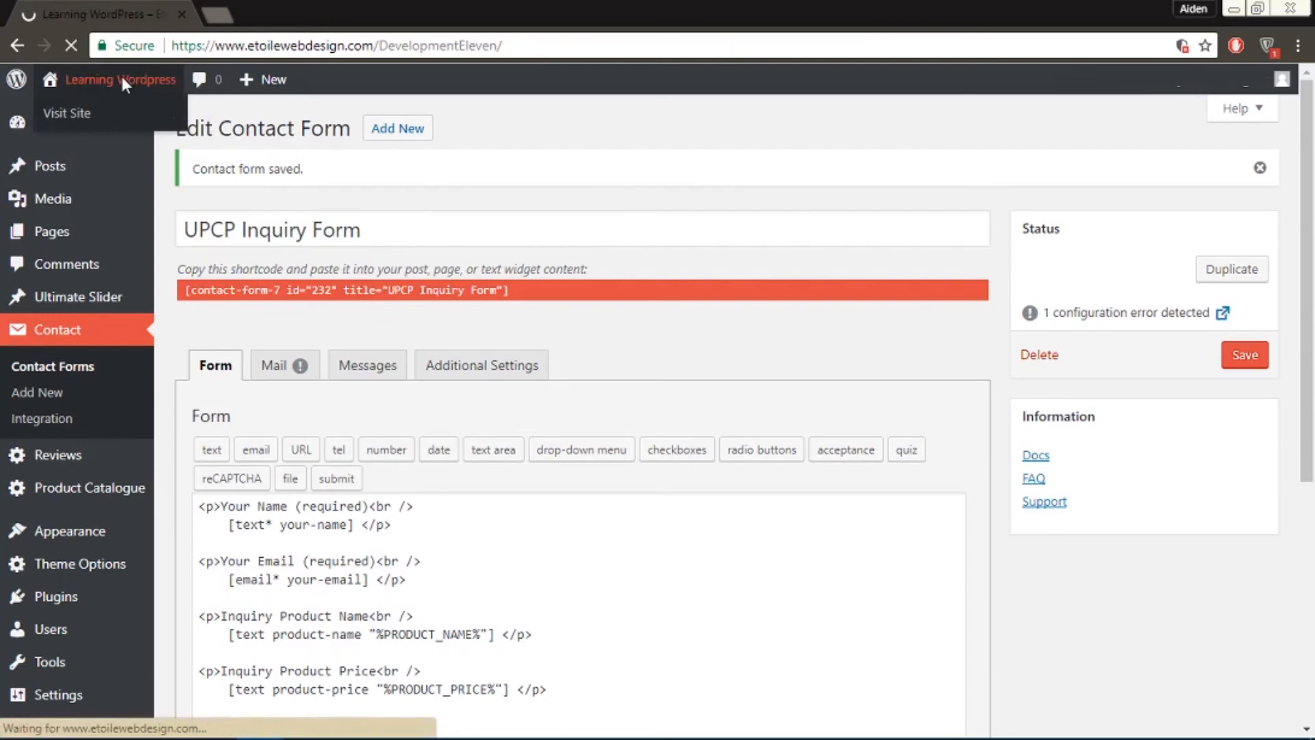
Step: On the live site's Catalog, view the key chain's Contact Us inquiry form and tick the large size
click(67, 113)
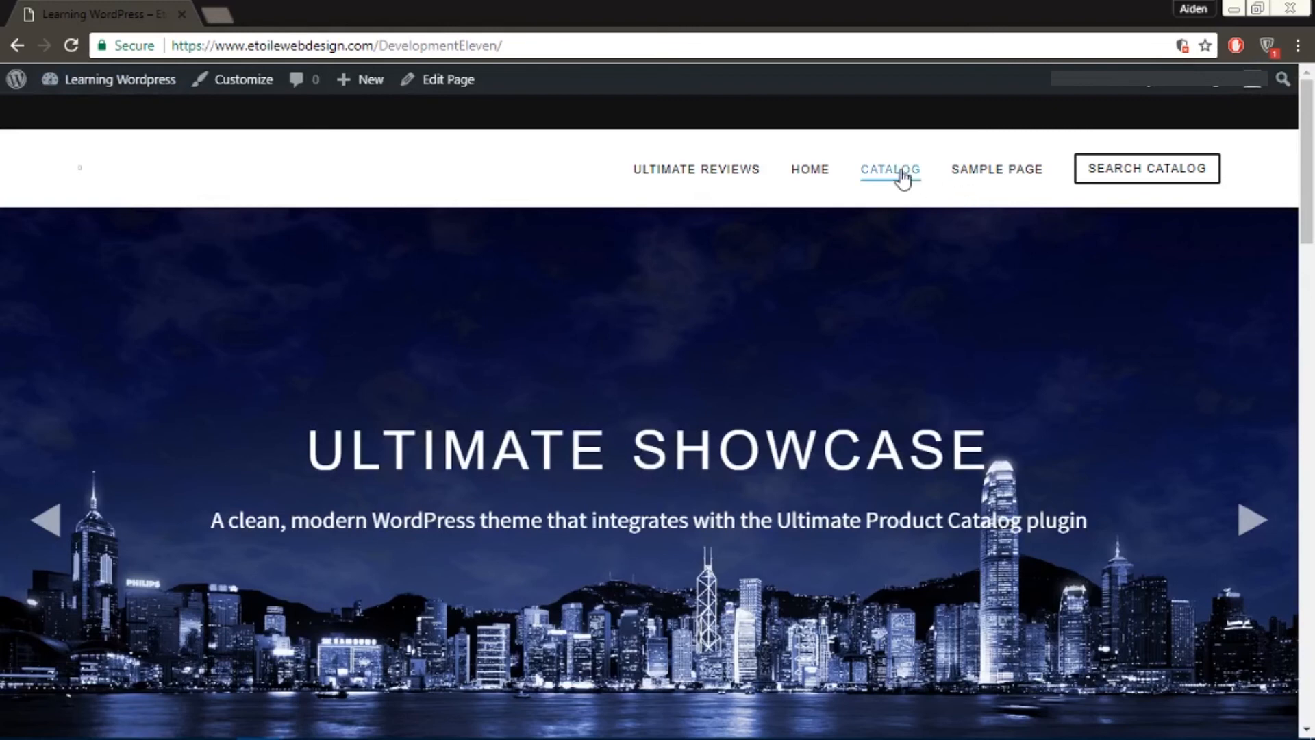
click(890, 168)
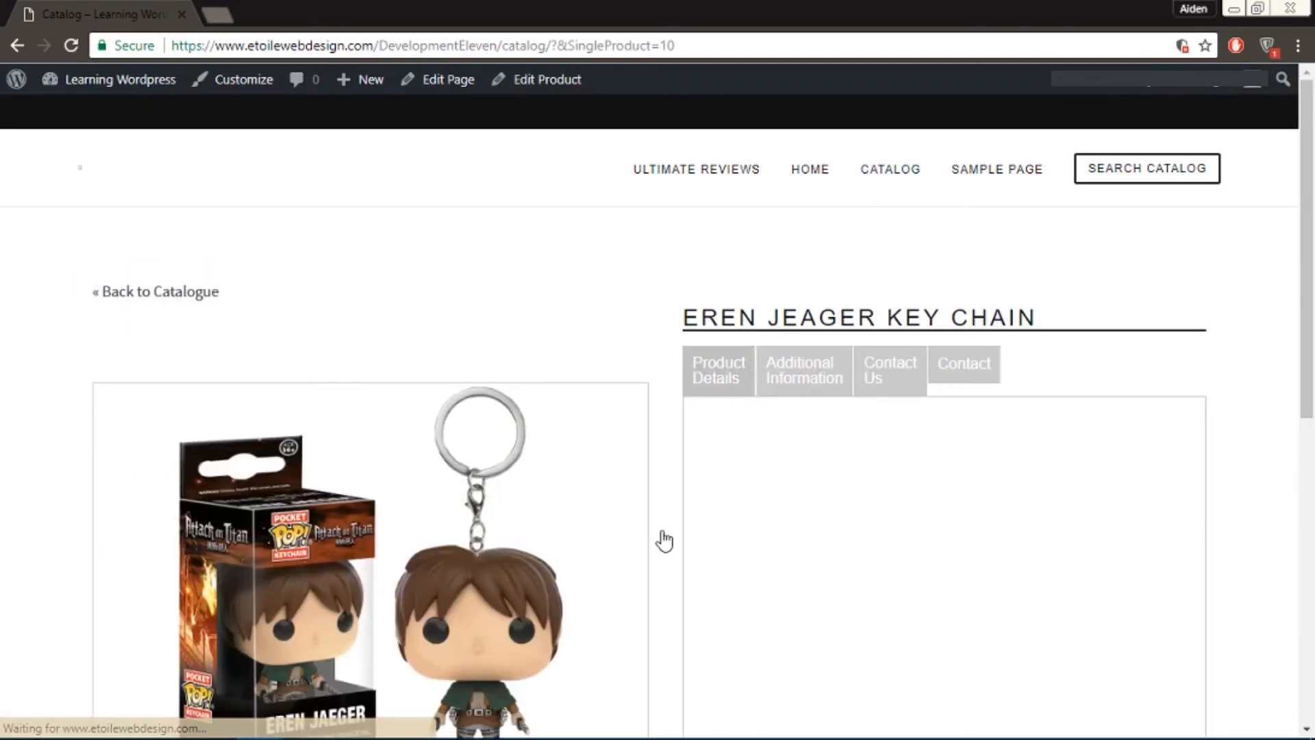
click(890, 370)
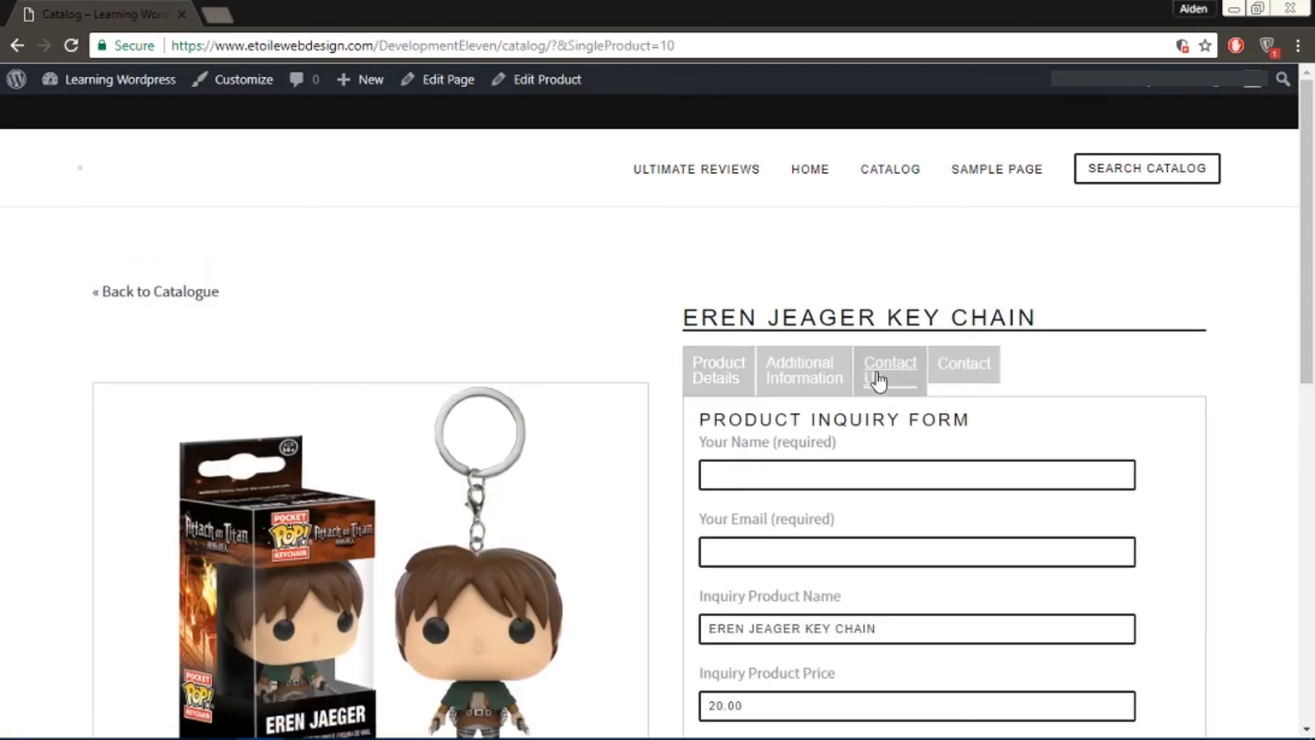
scroll(down, 3)
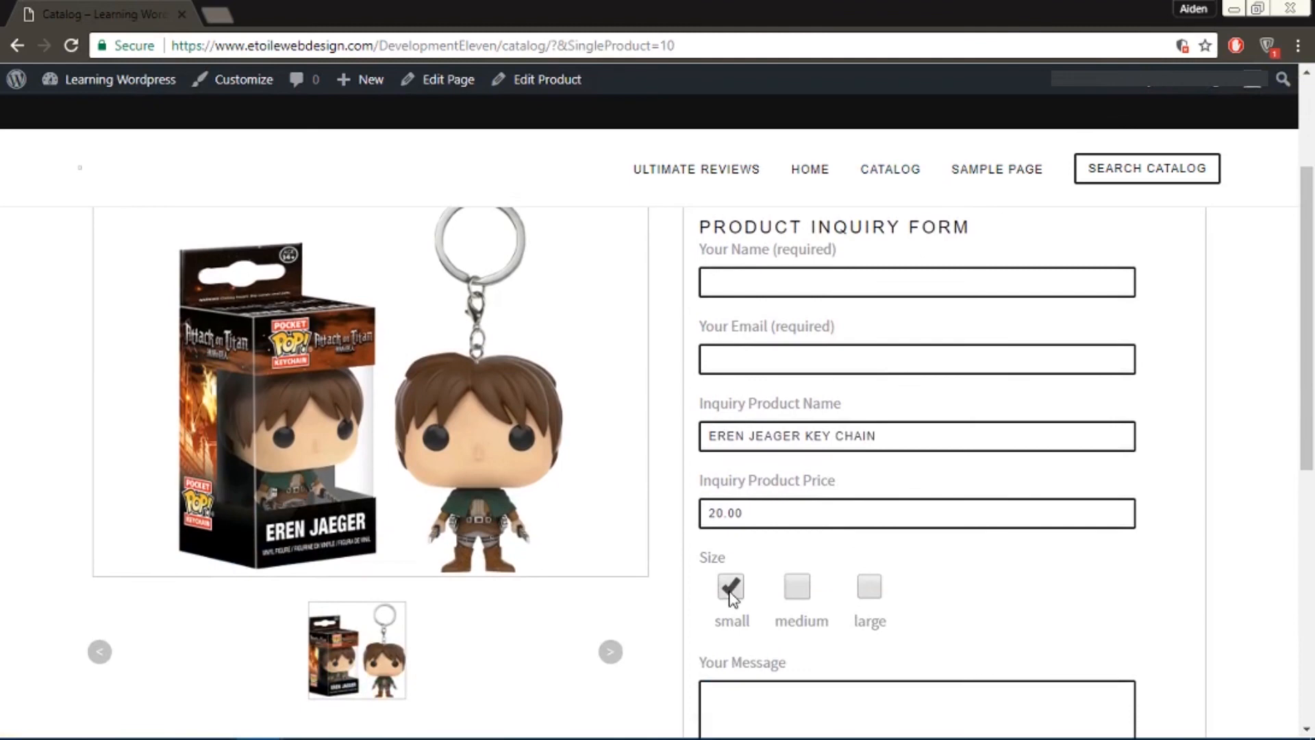
click(870, 586)
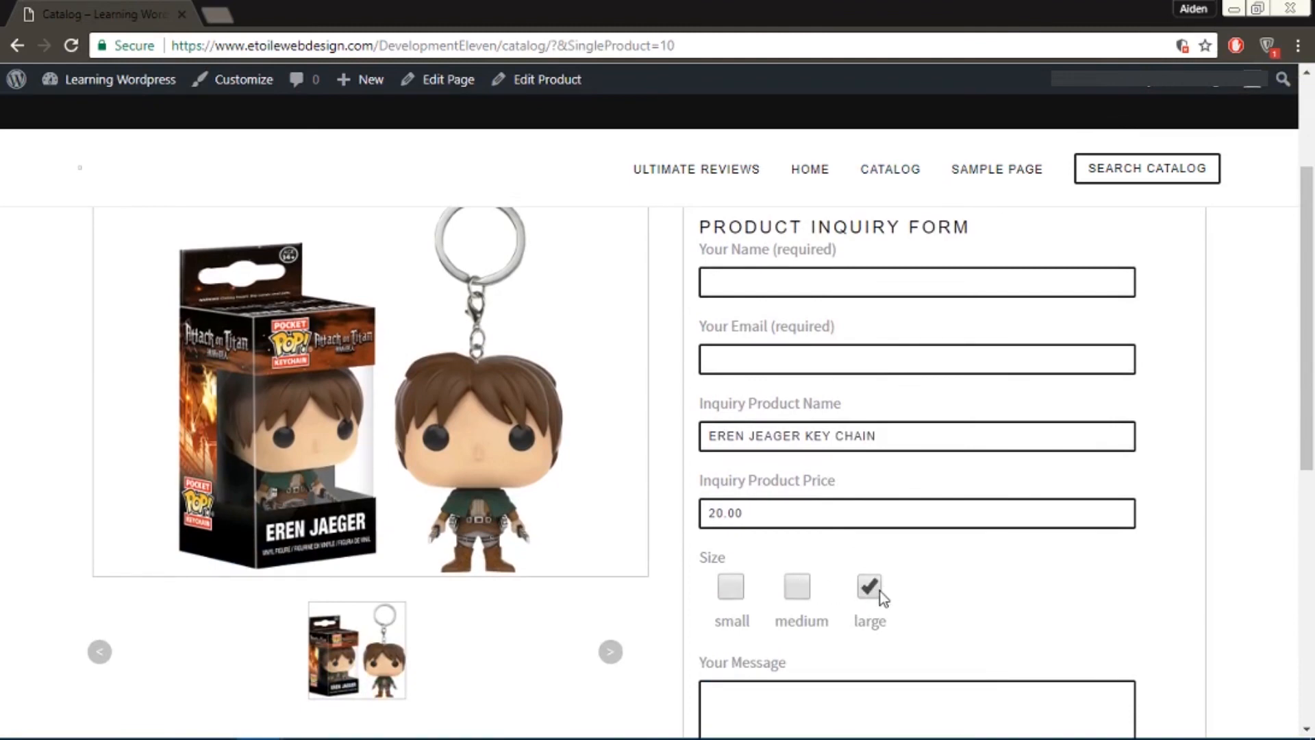